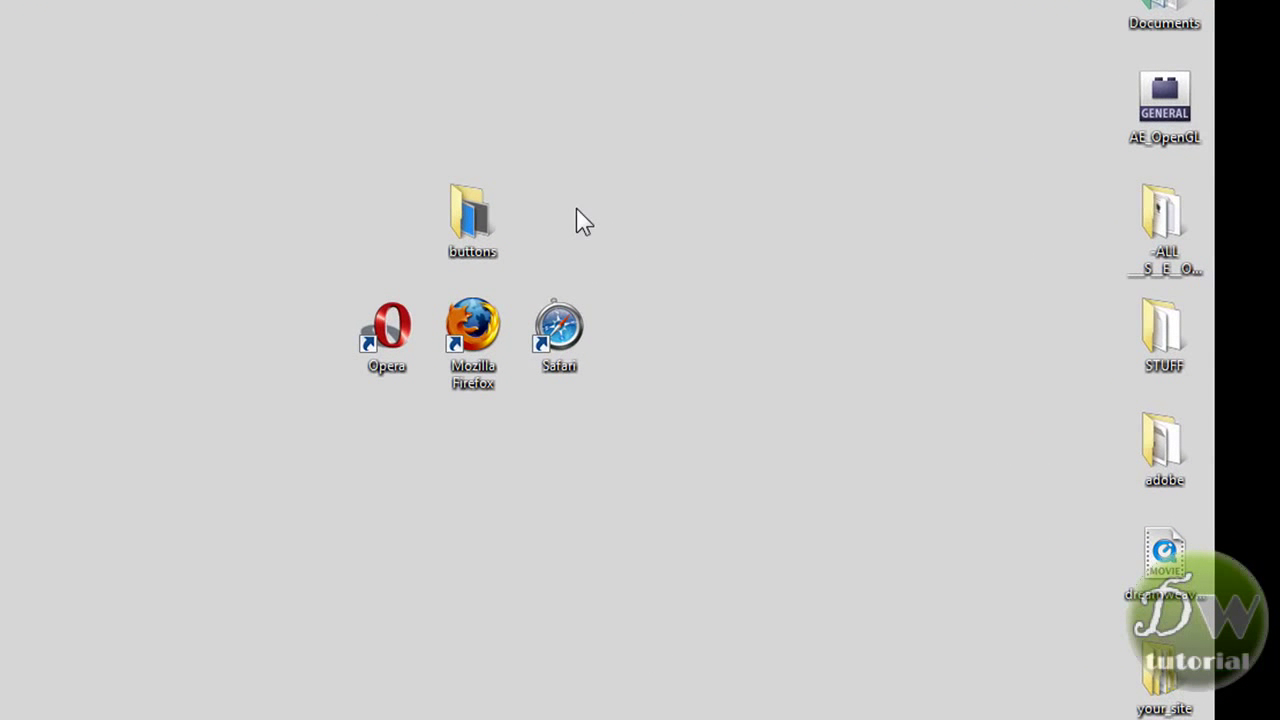
# - Preview the button images, then rename the buttons folder to images
pyautogui.doubleClick(471, 210)
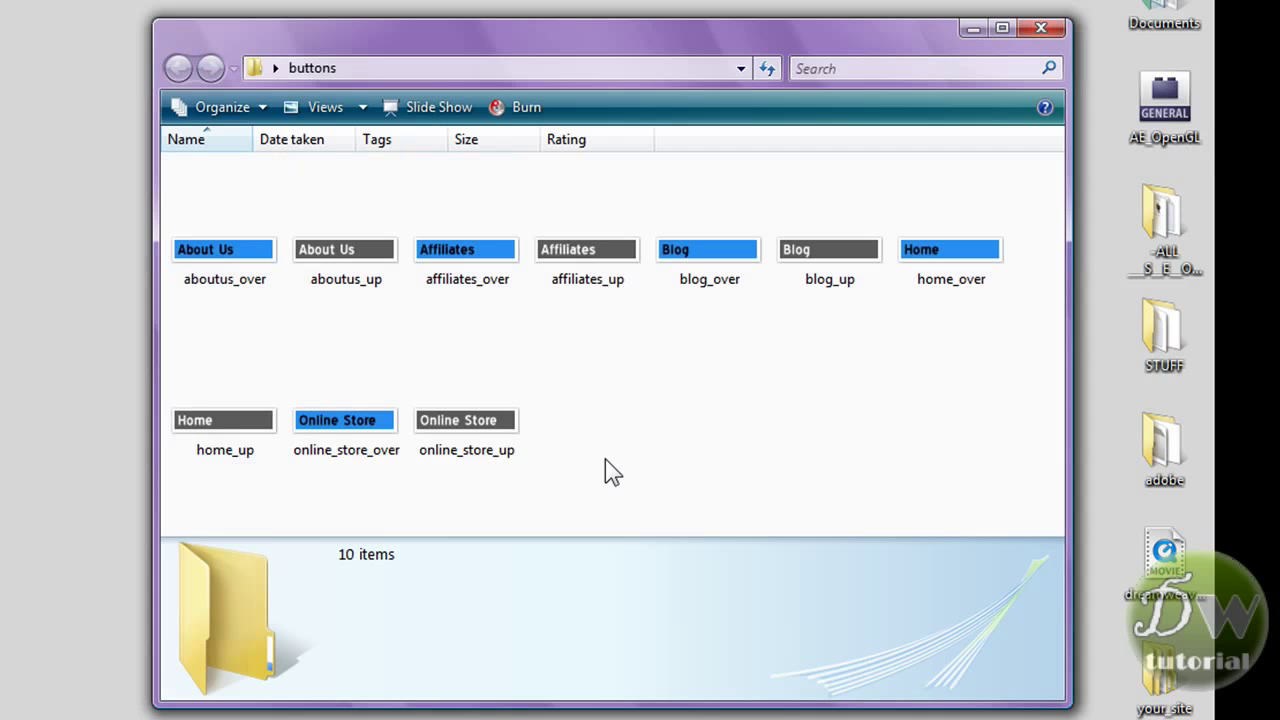
pyautogui.rightClick(612, 470)
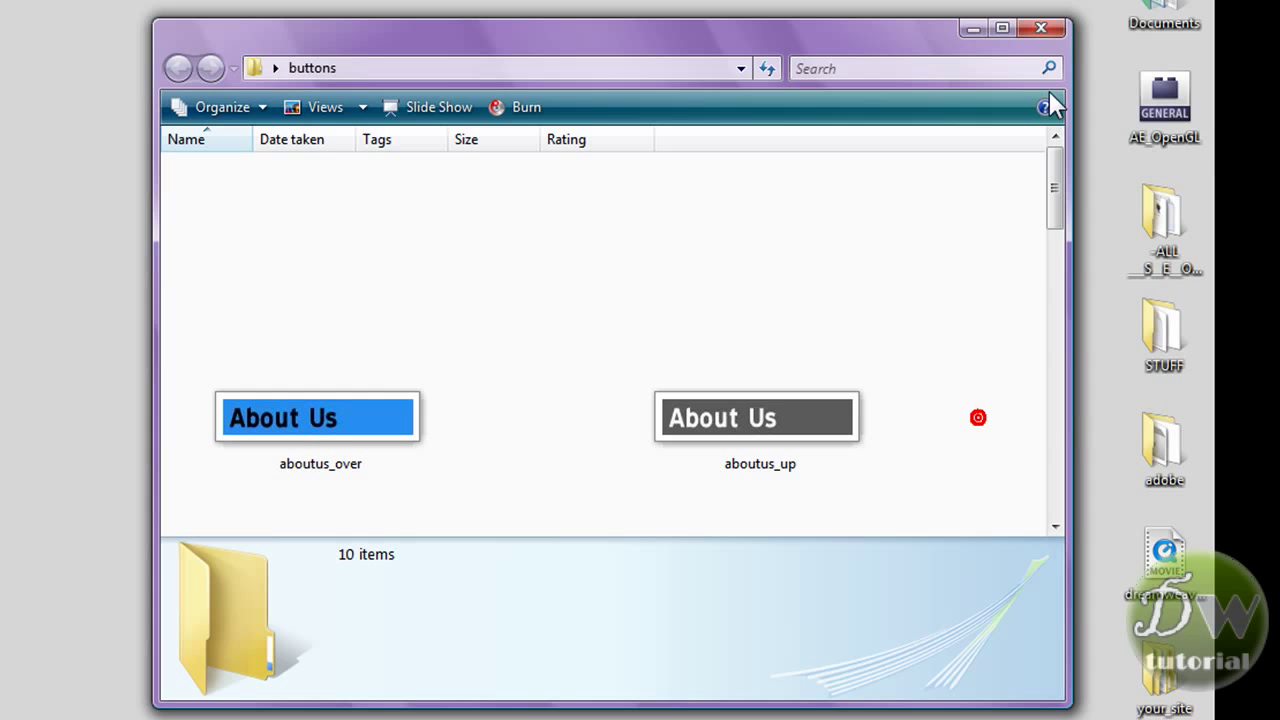
pyautogui.scroll(-3)
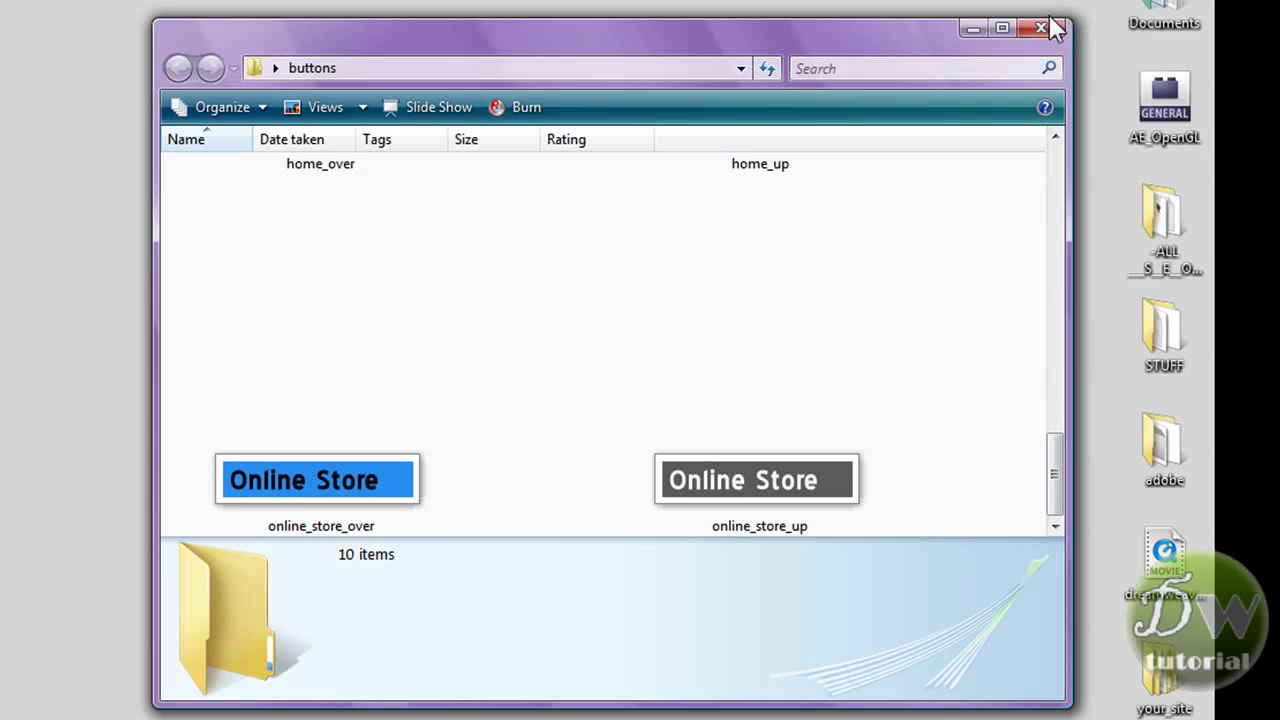
pyautogui.moveTo(1040, 27)
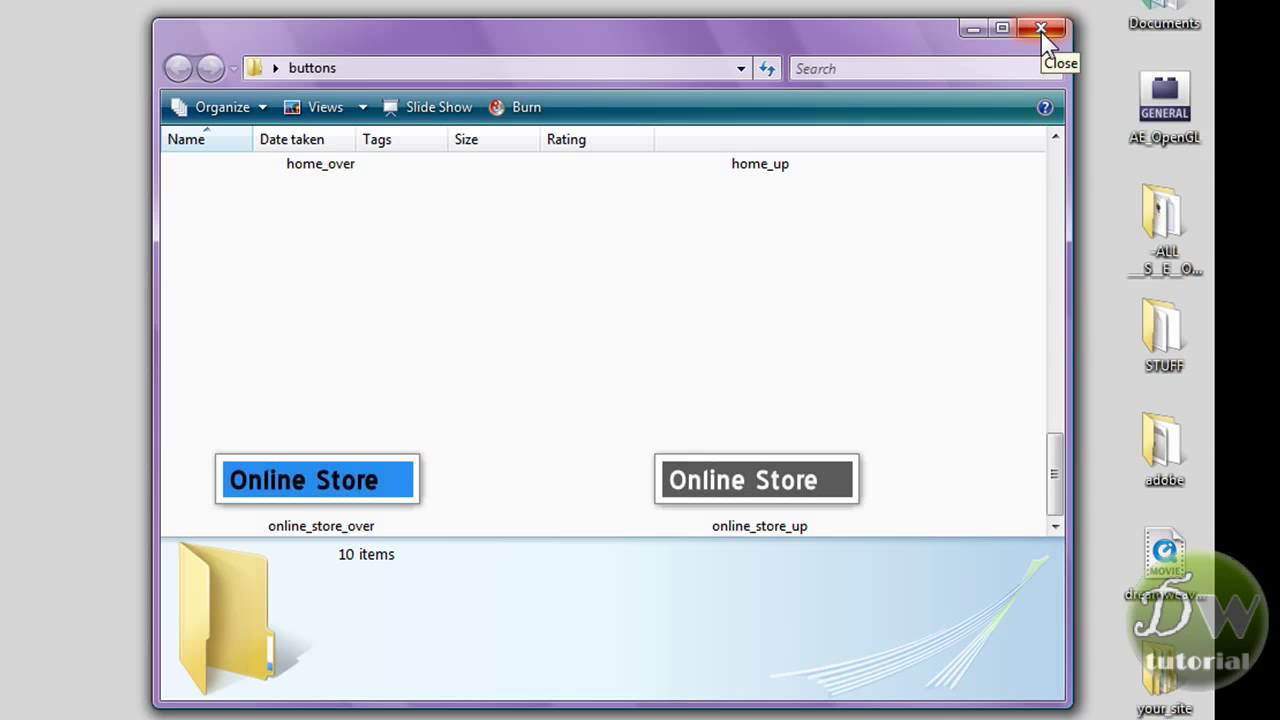
pyautogui.moveTo(997, 47)
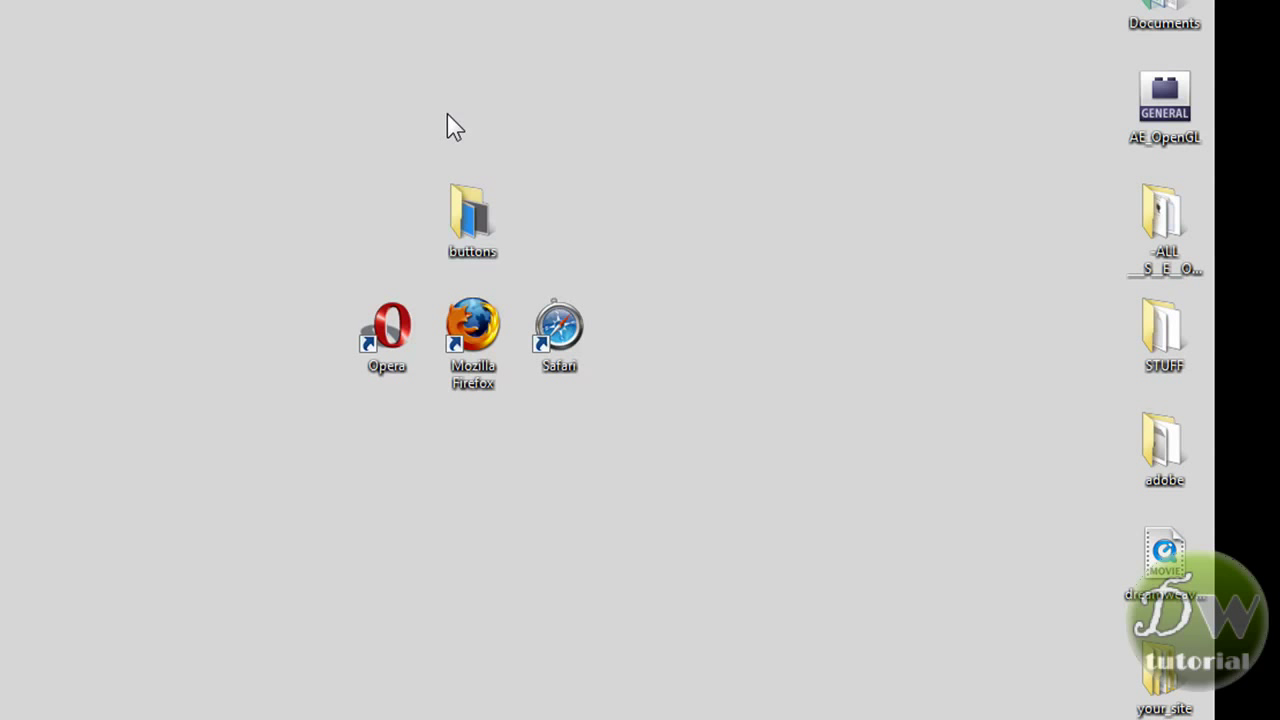
pyautogui.rightClick(471, 213)
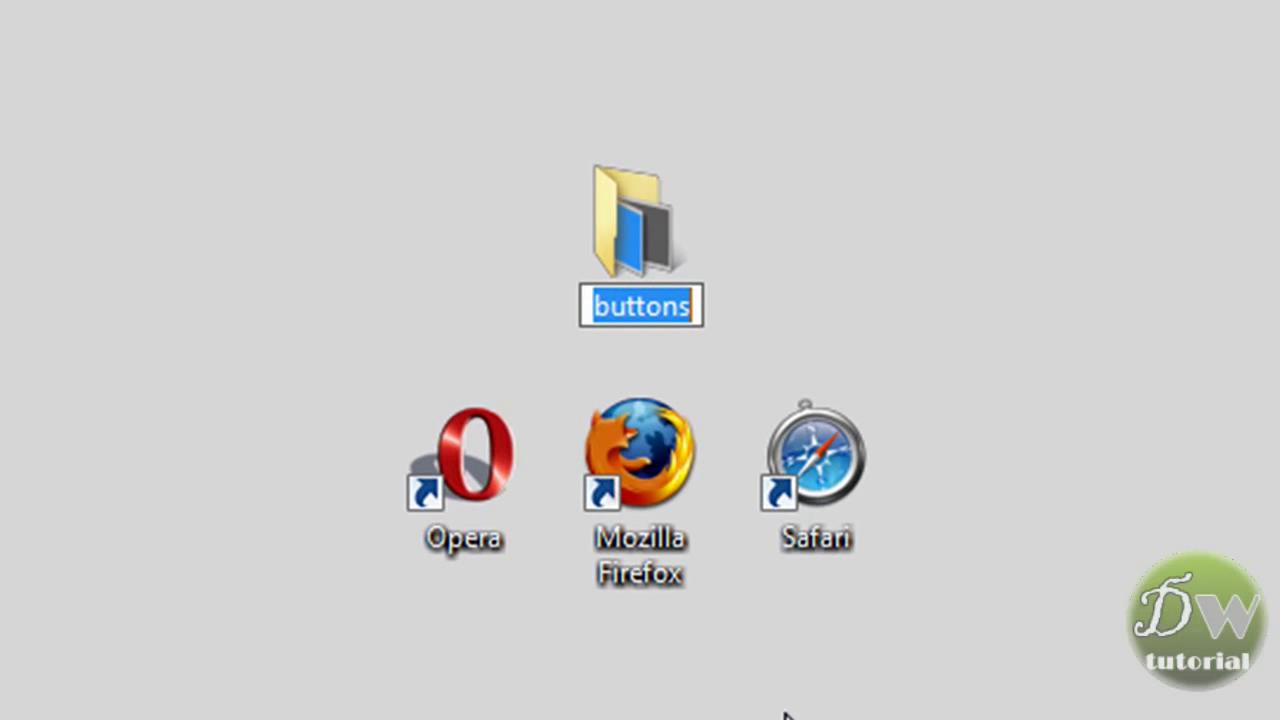
pyautogui.write('images')
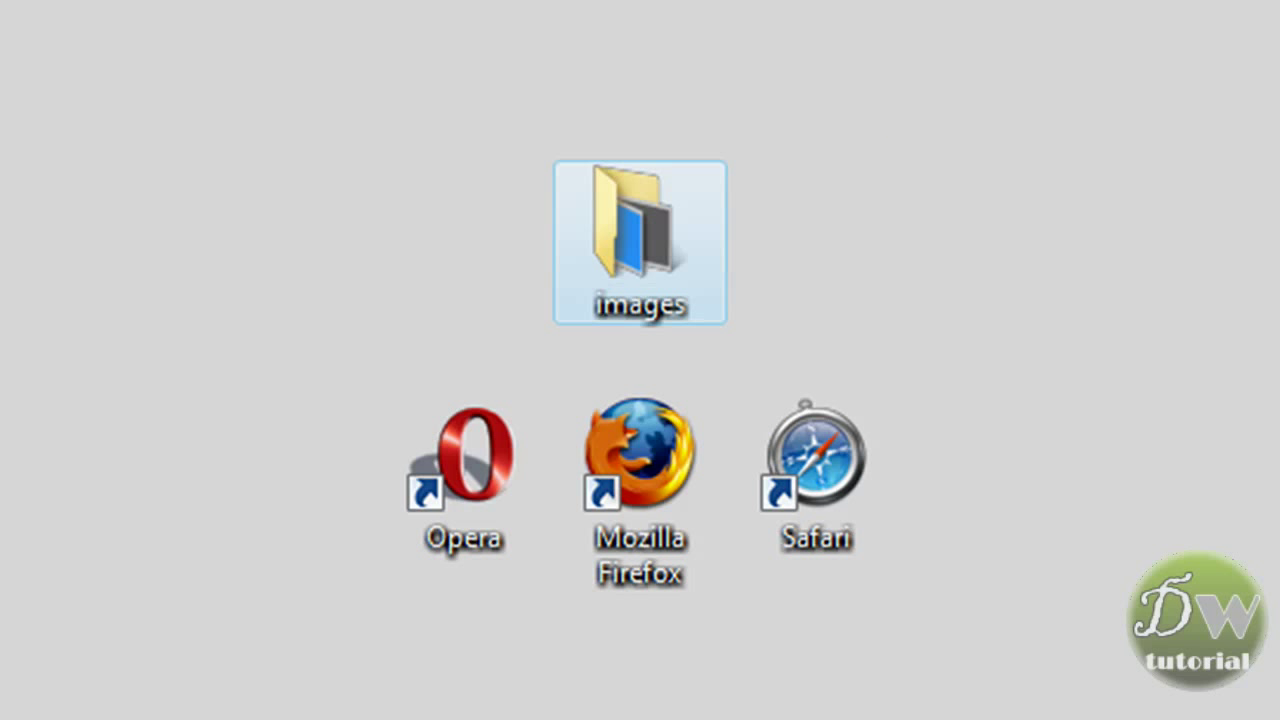
# - Create a 'side nav site' folder on the desktop and move images into it
pyautogui.rightClick(640, 245)
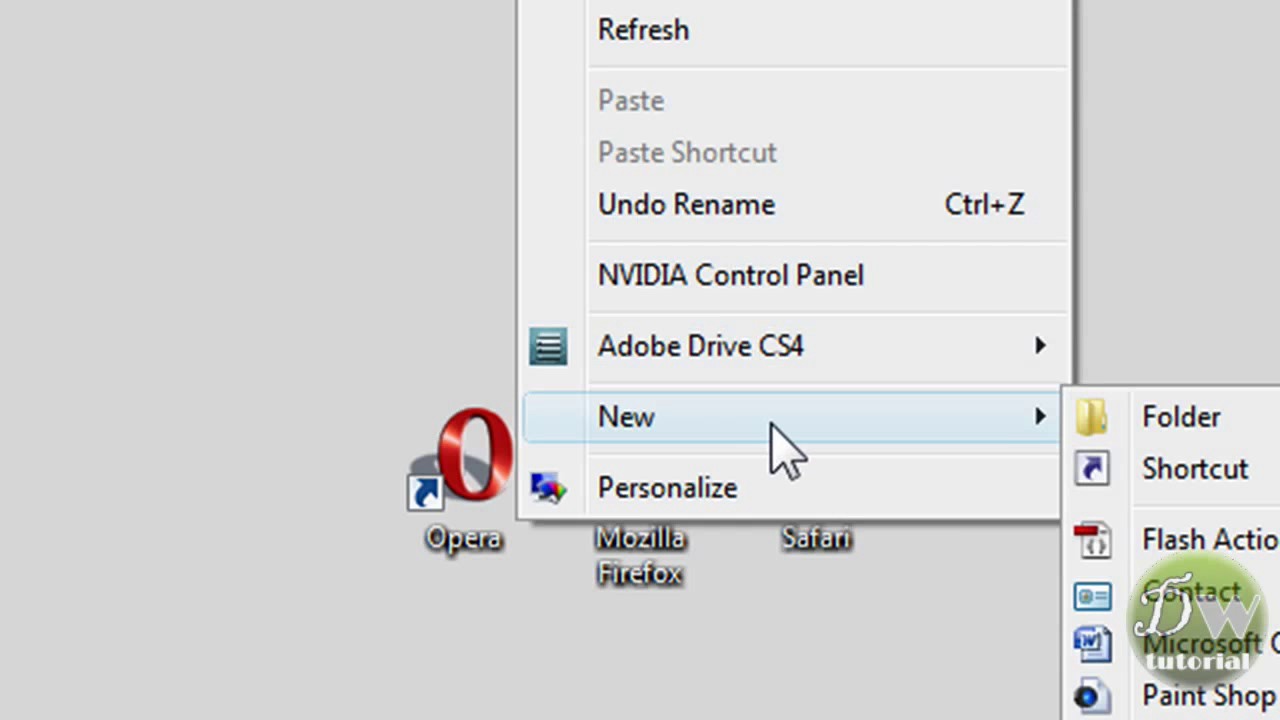
pyautogui.click(1180, 416)
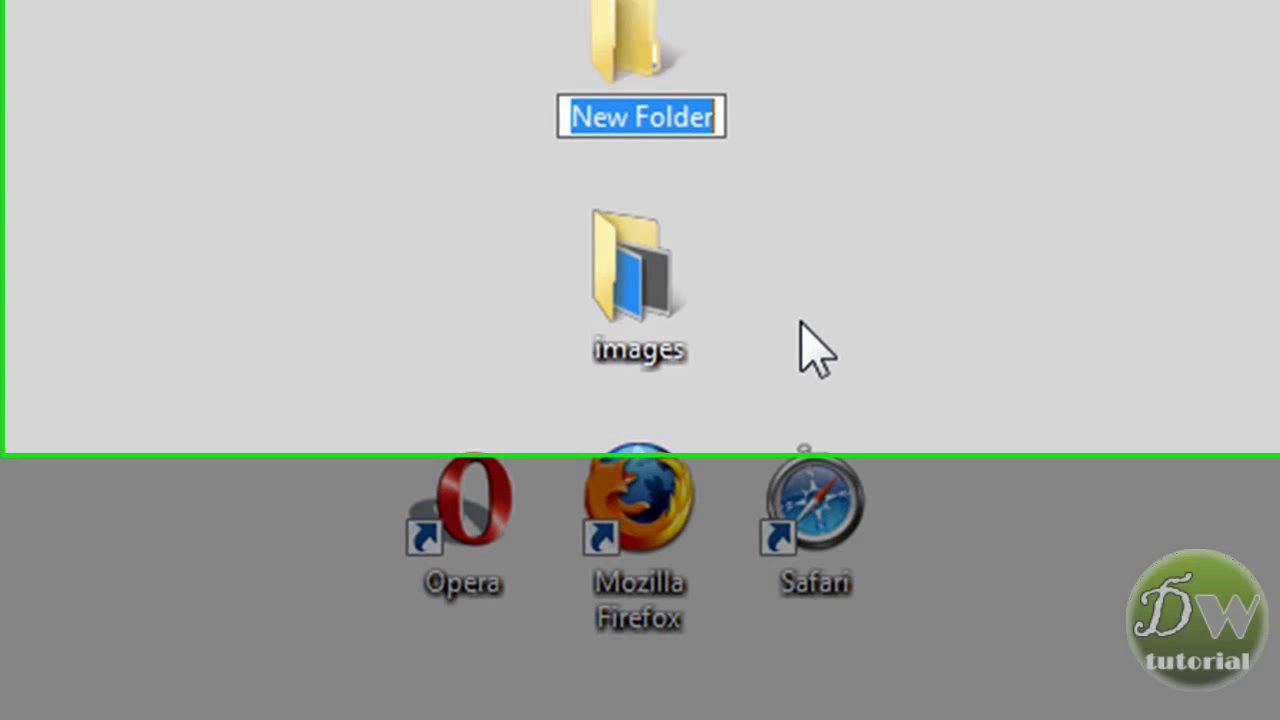
pyautogui.write('side nav site')
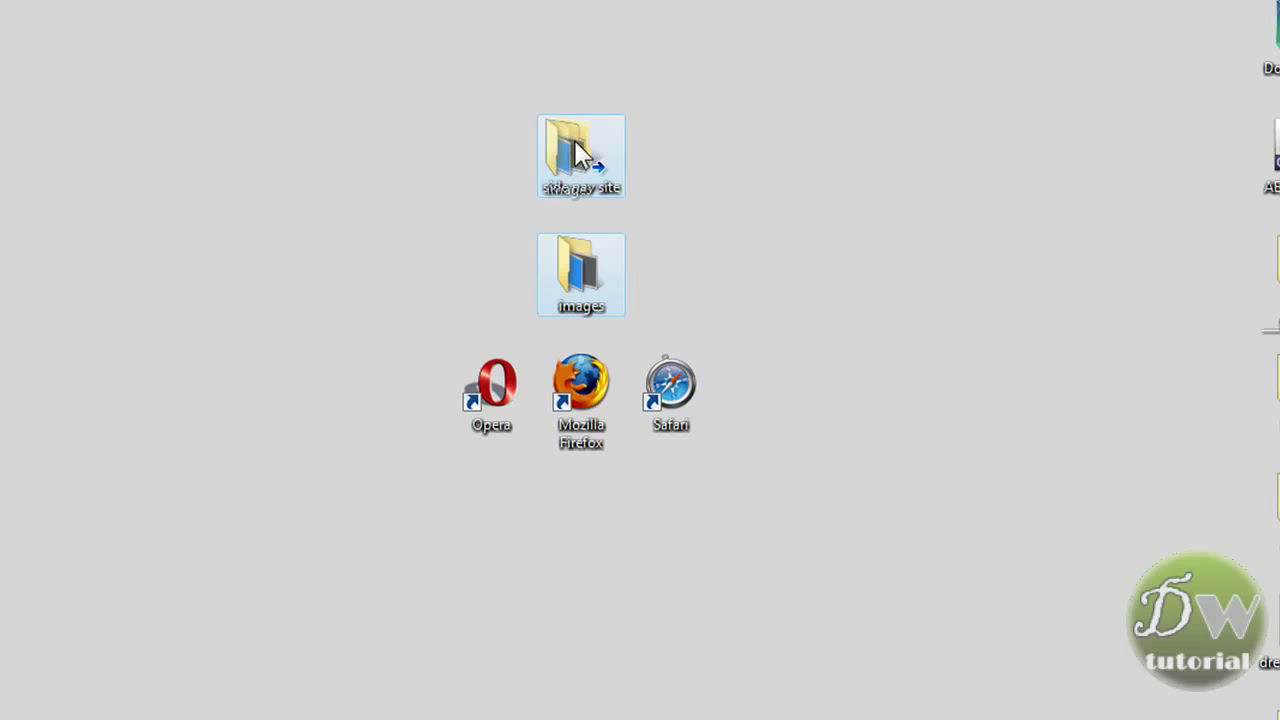
pyautogui.moveTo(581, 275); pyautogui.dragTo(581, 155)
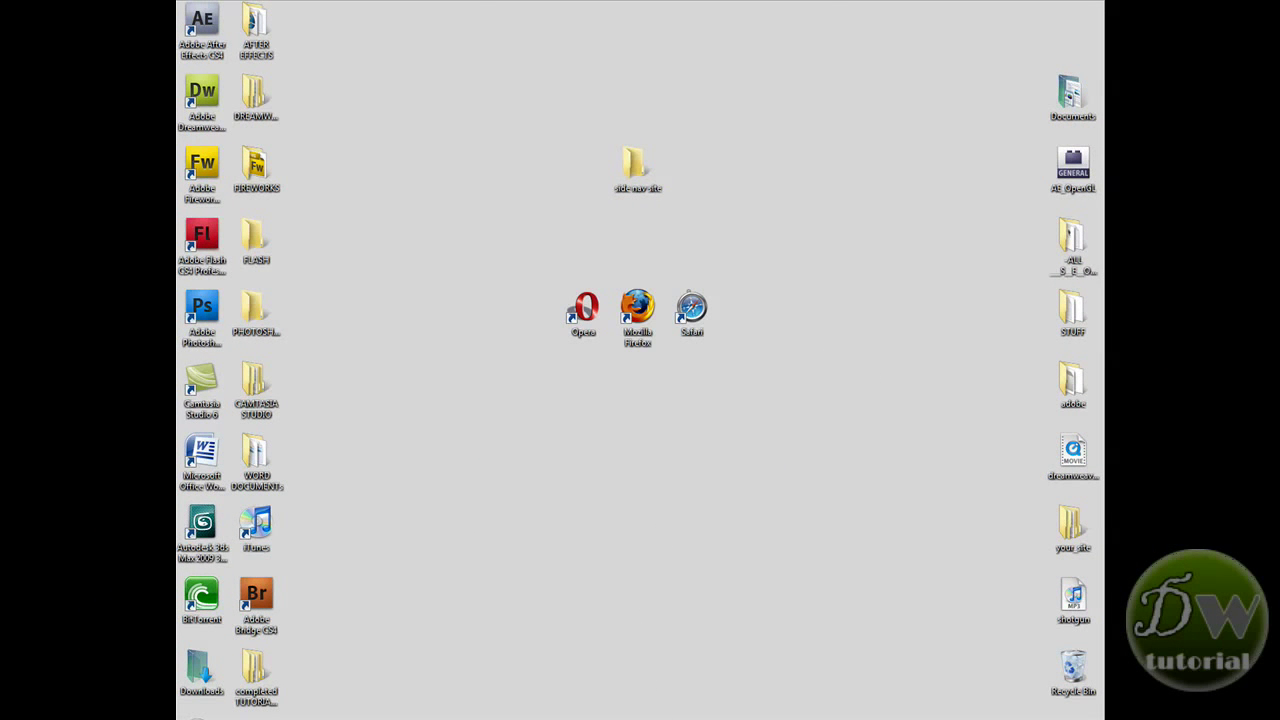
# - Launch Dreamweaver and start a new site definition named 'side nav site'
pyautogui.doubleClick(201, 95)
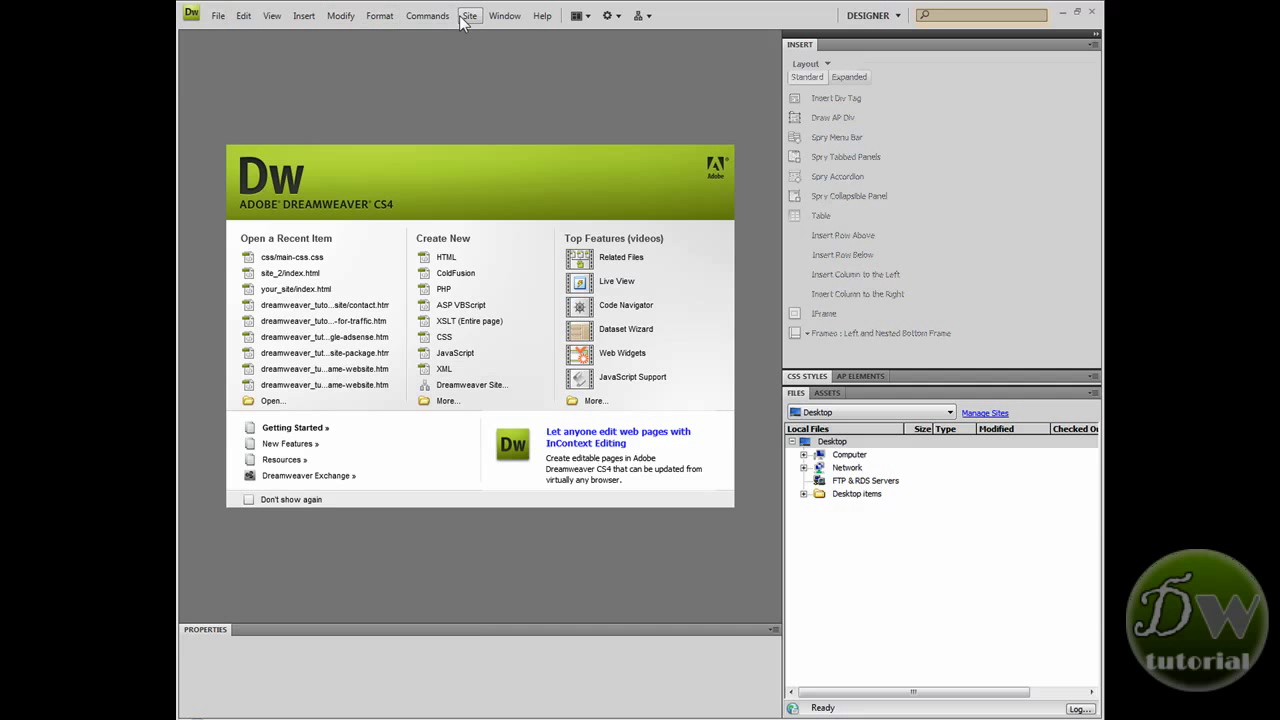
pyautogui.click(469, 15)
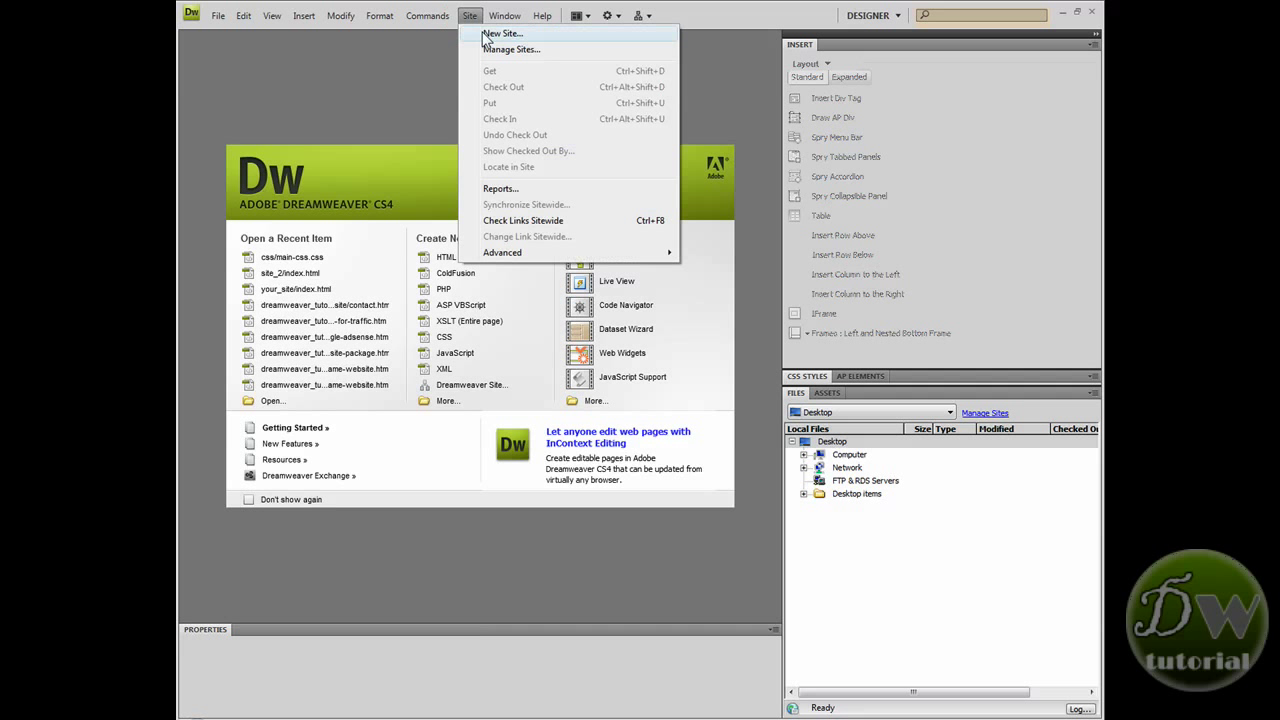
pyautogui.click(503, 33)
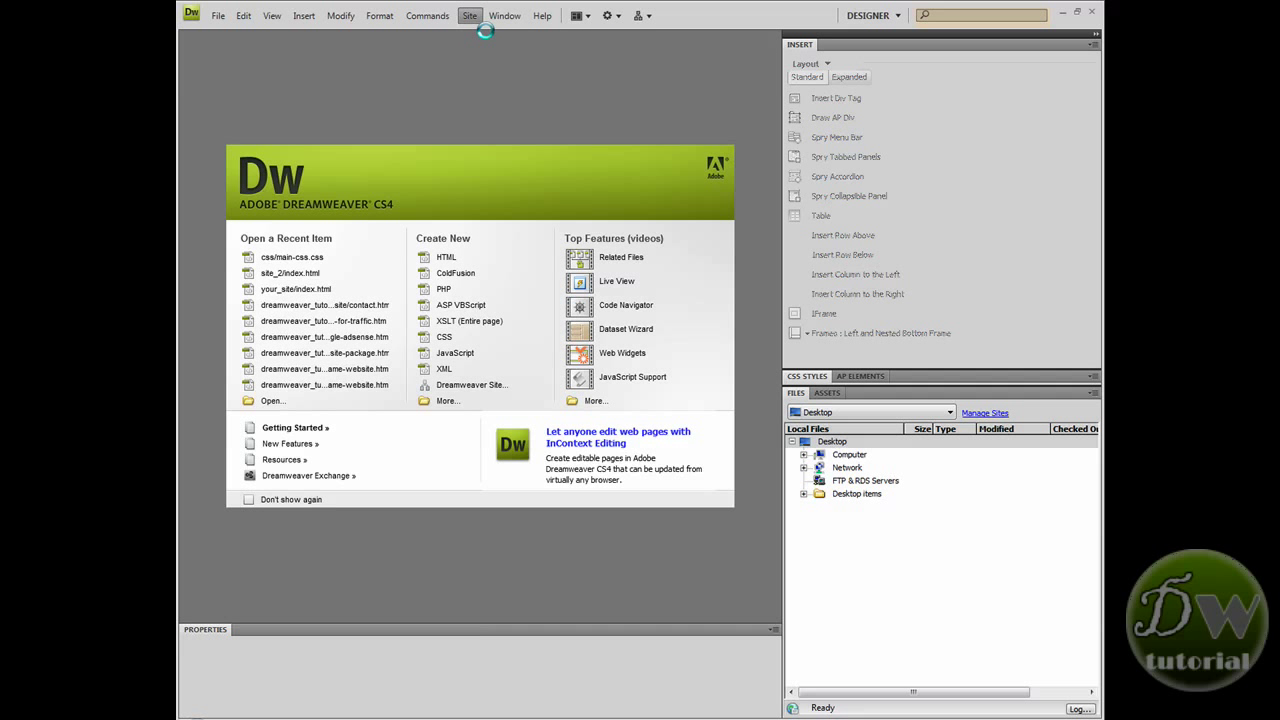
pyautogui.click(469, 15)
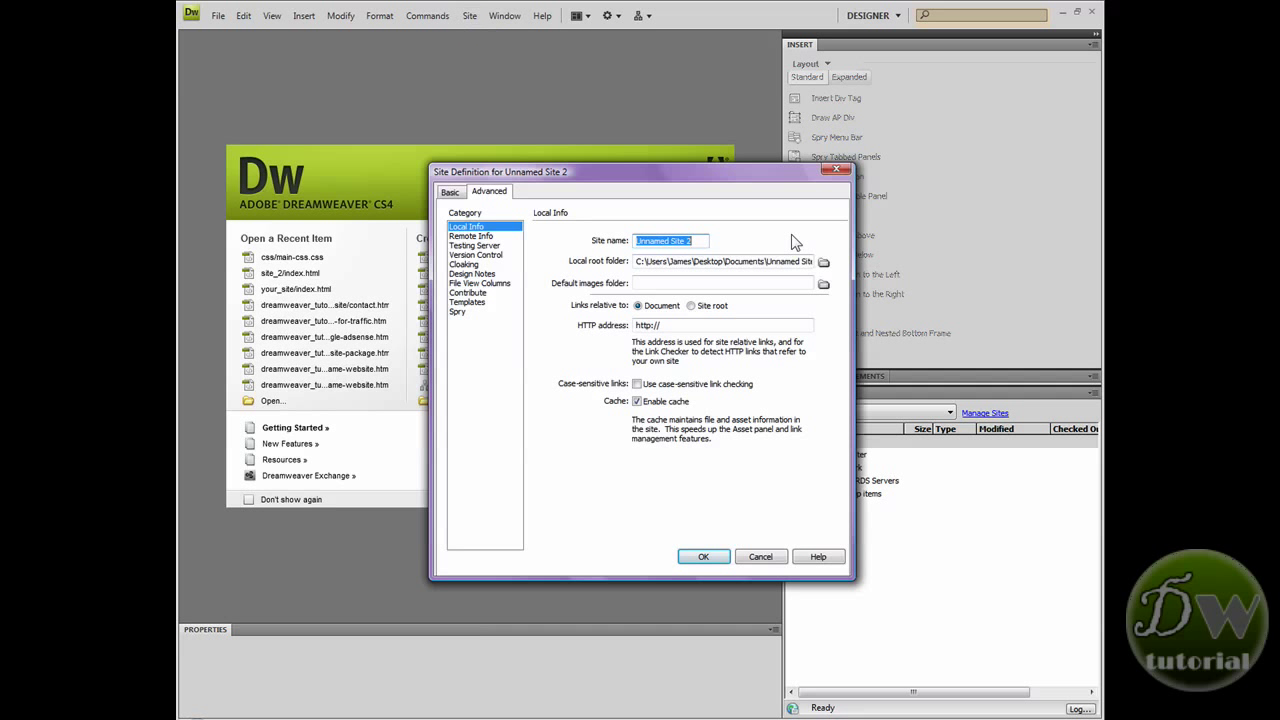
pyautogui.write('side nav site')
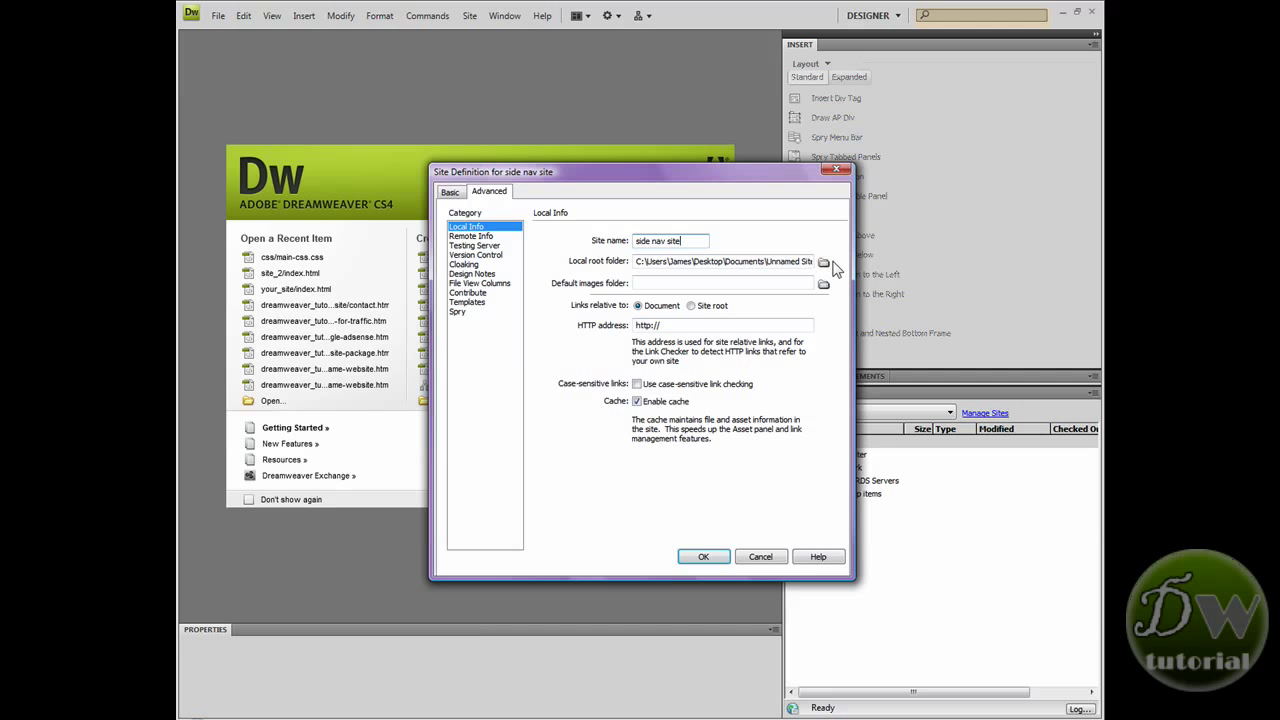
# - Set the desktop 'side nav site' folder as local root and its images folder as default images folder
pyautogui.click(823, 261)
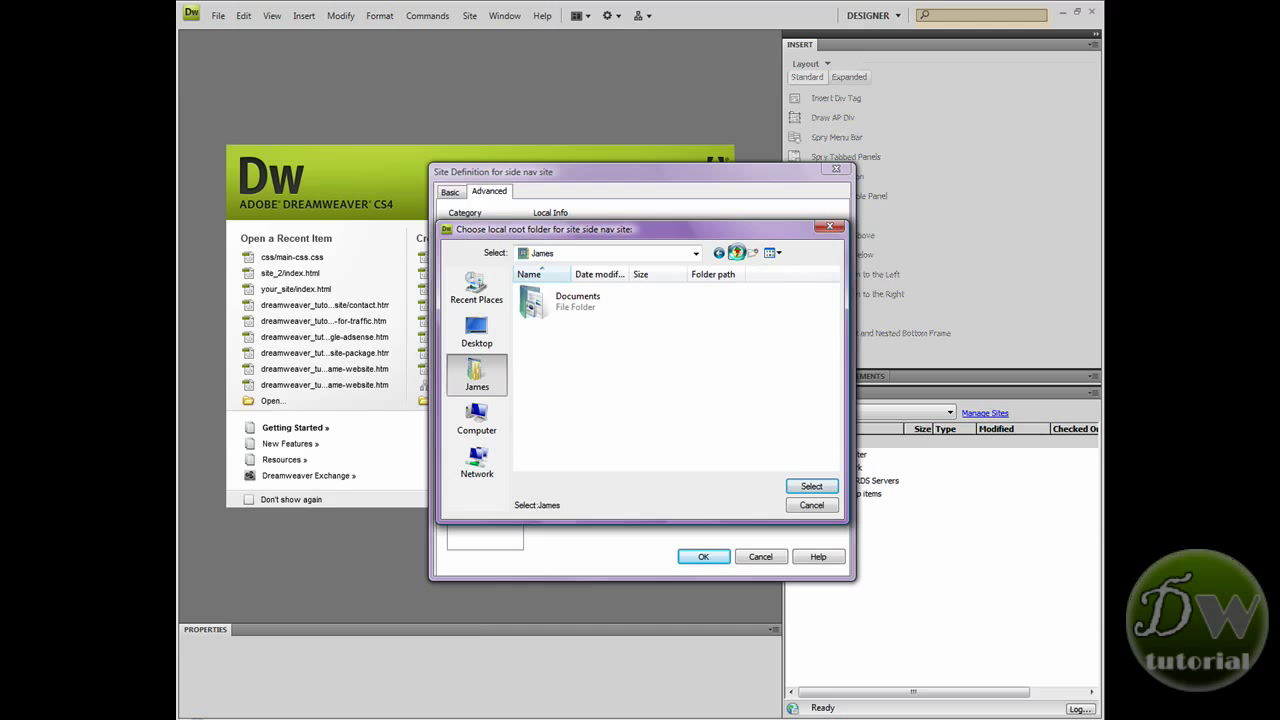
pyautogui.click(477, 330)
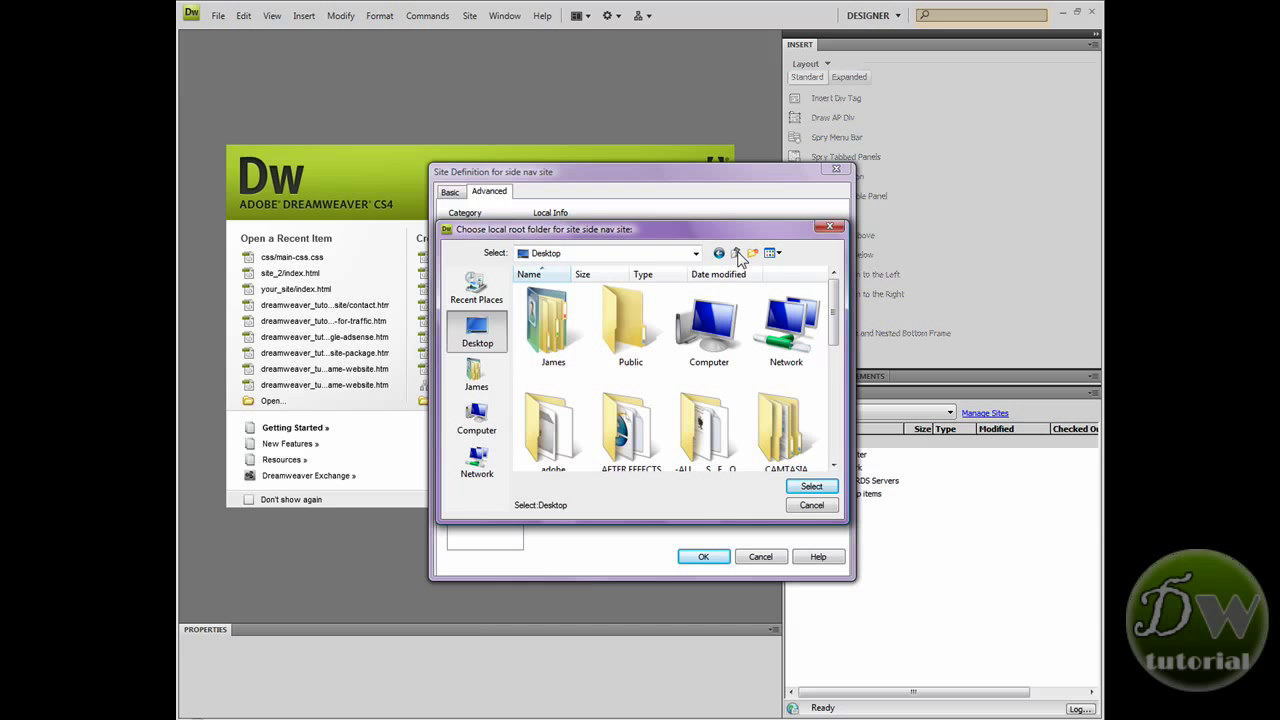
pyautogui.moveTo(834, 310)
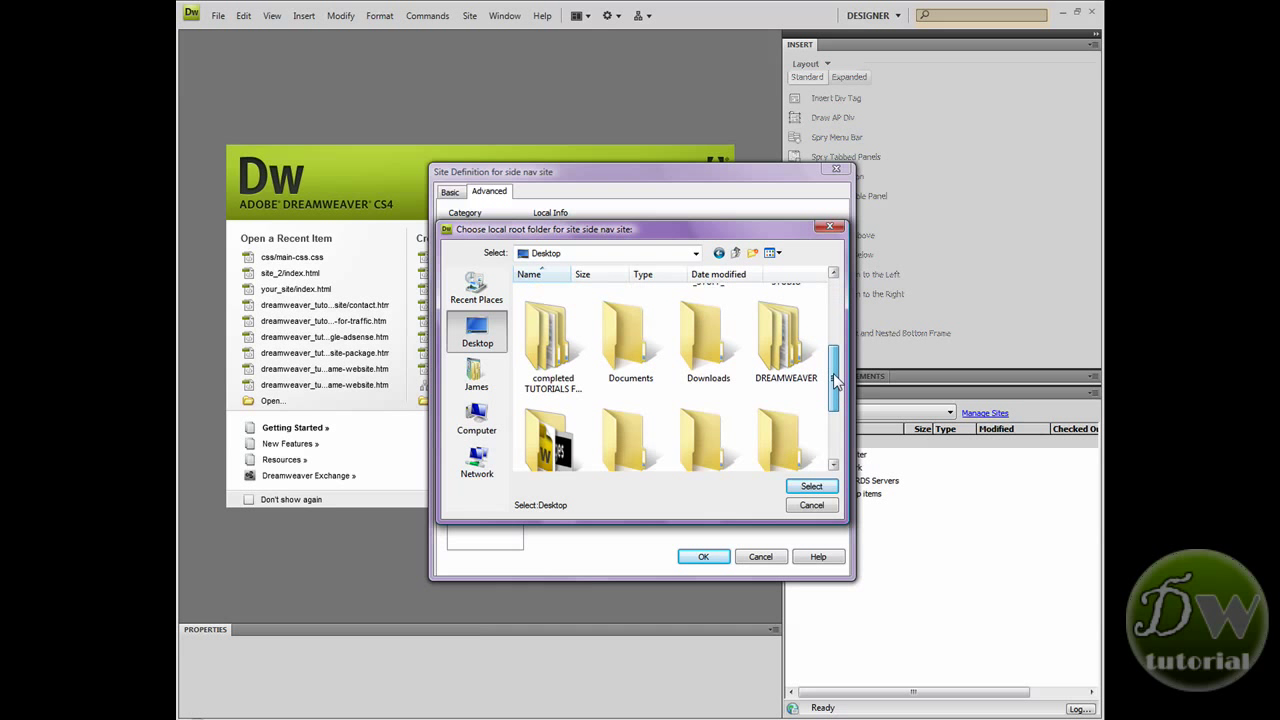
pyautogui.scroll(-3)
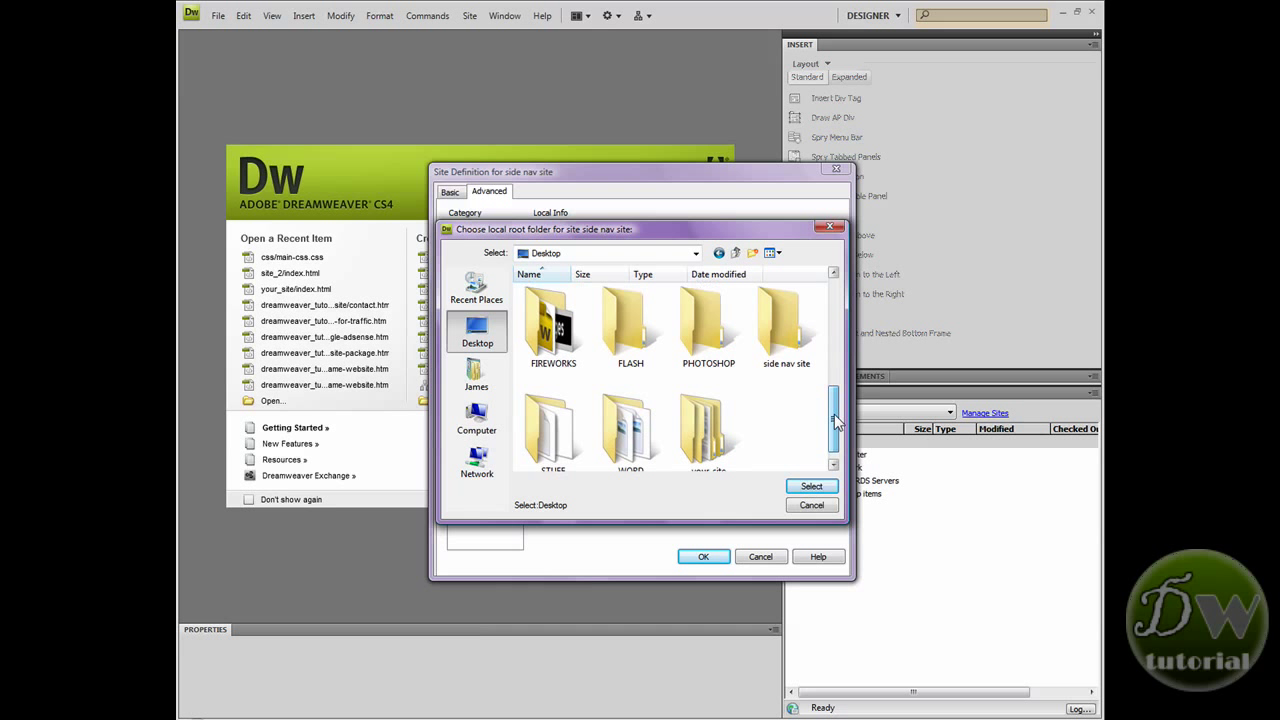
pyautogui.doubleClick(786, 325)
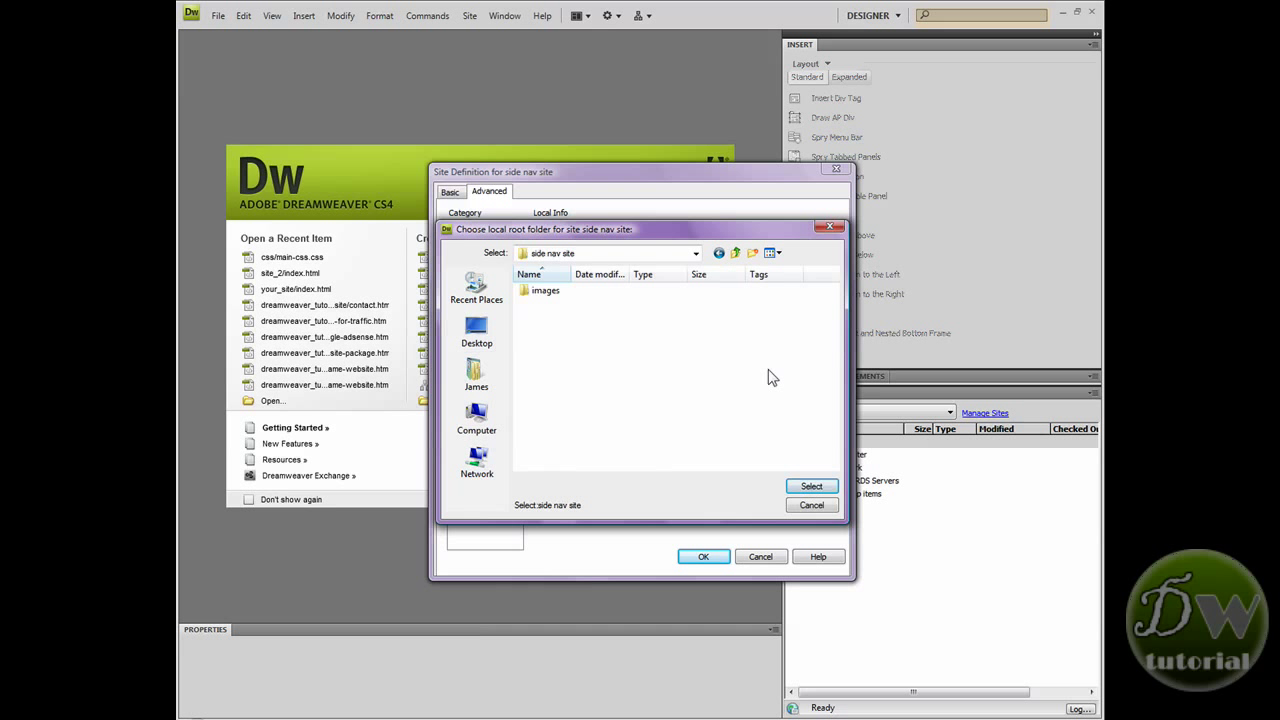
pyautogui.click(811, 486)
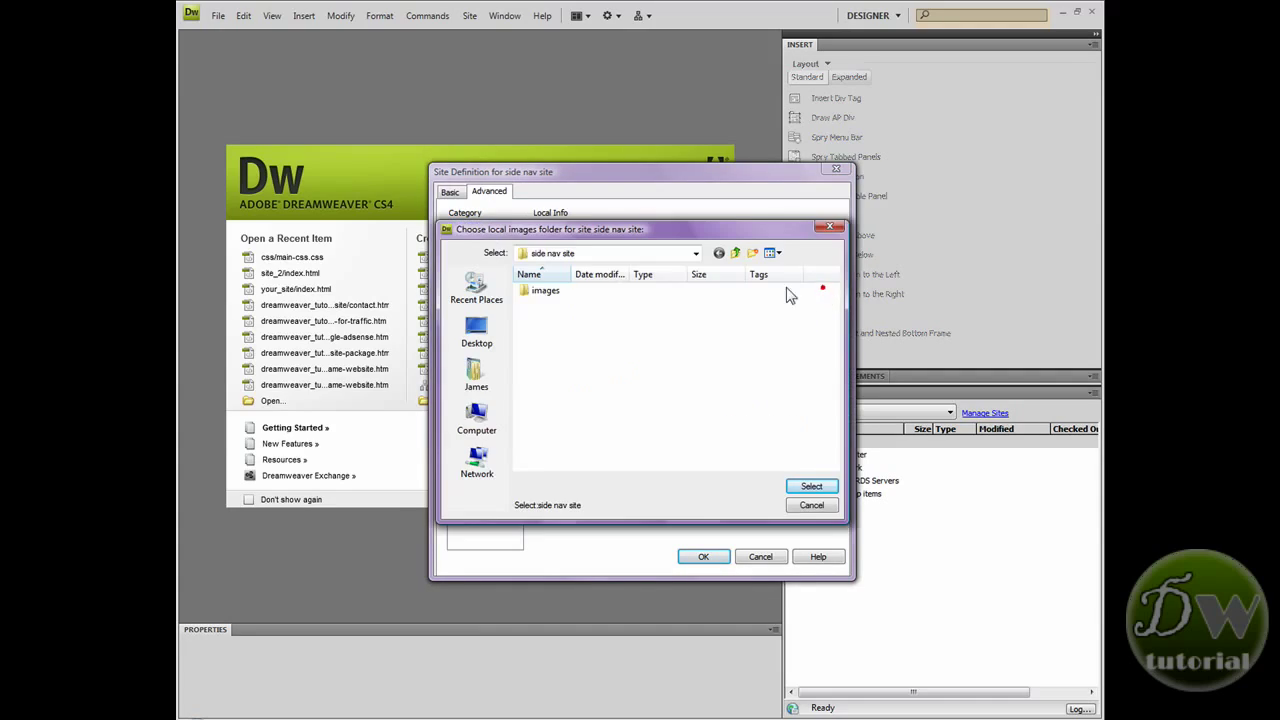
pyautogui.doubleClick(546, 290)
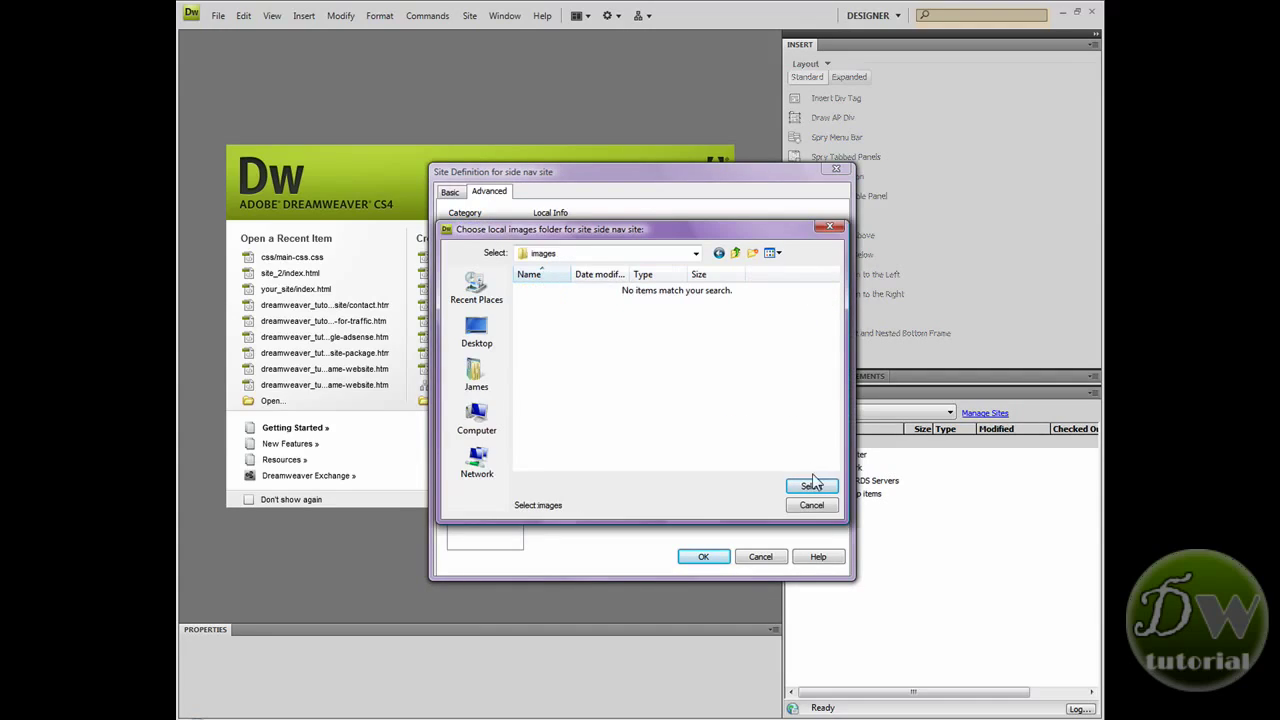
pyautogui.click(810, 485)
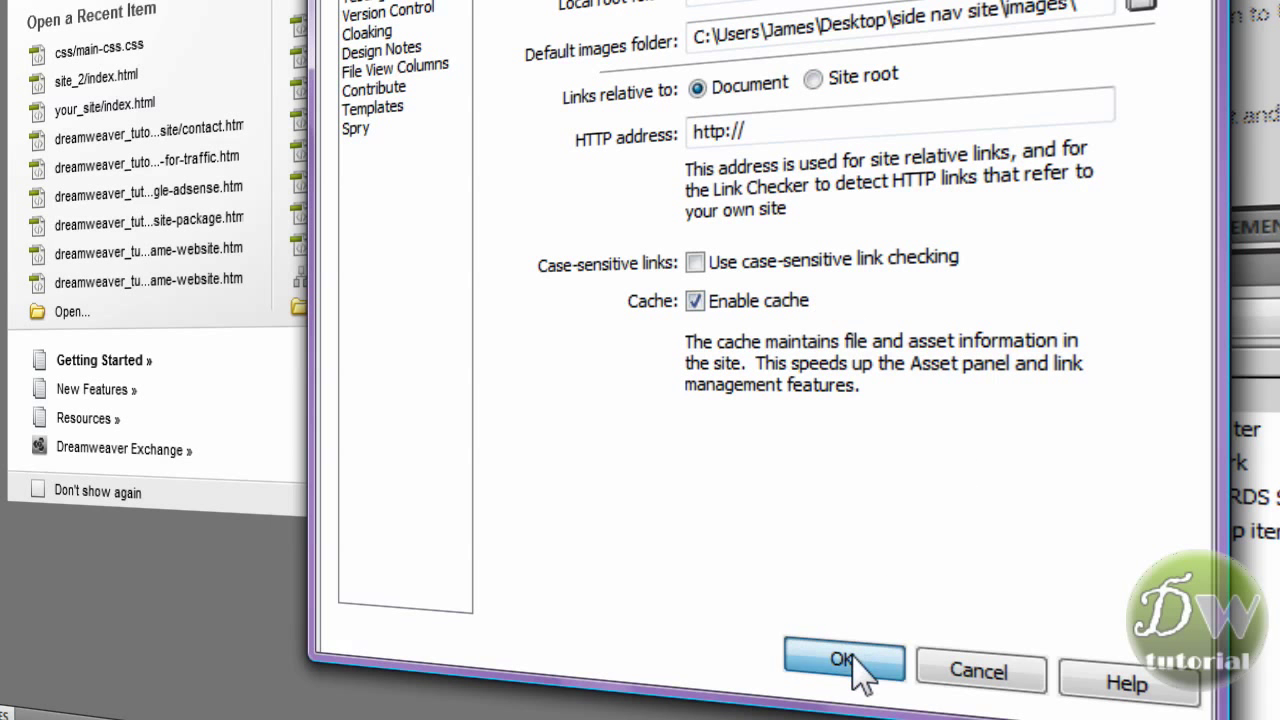
# - Confirm the site definition and begin a new document from the site's file list
pyautogui.click(844, 658)
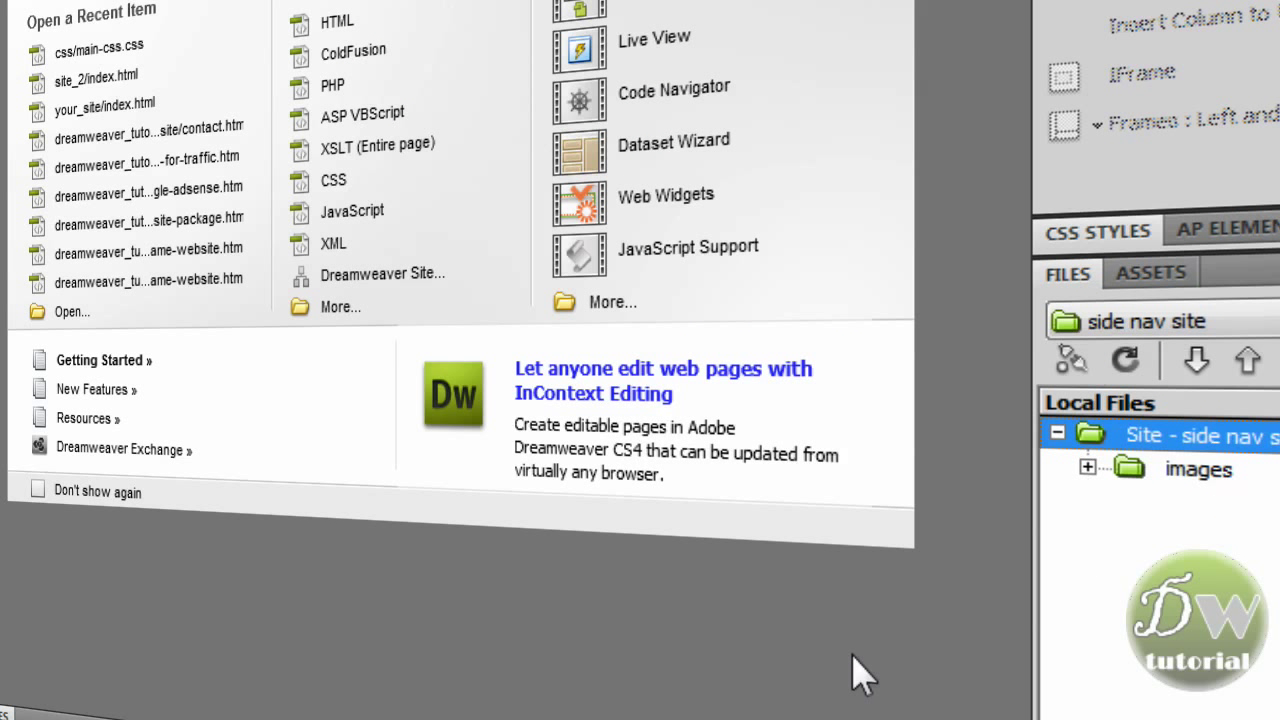
pyautogui.click(1088, 467)
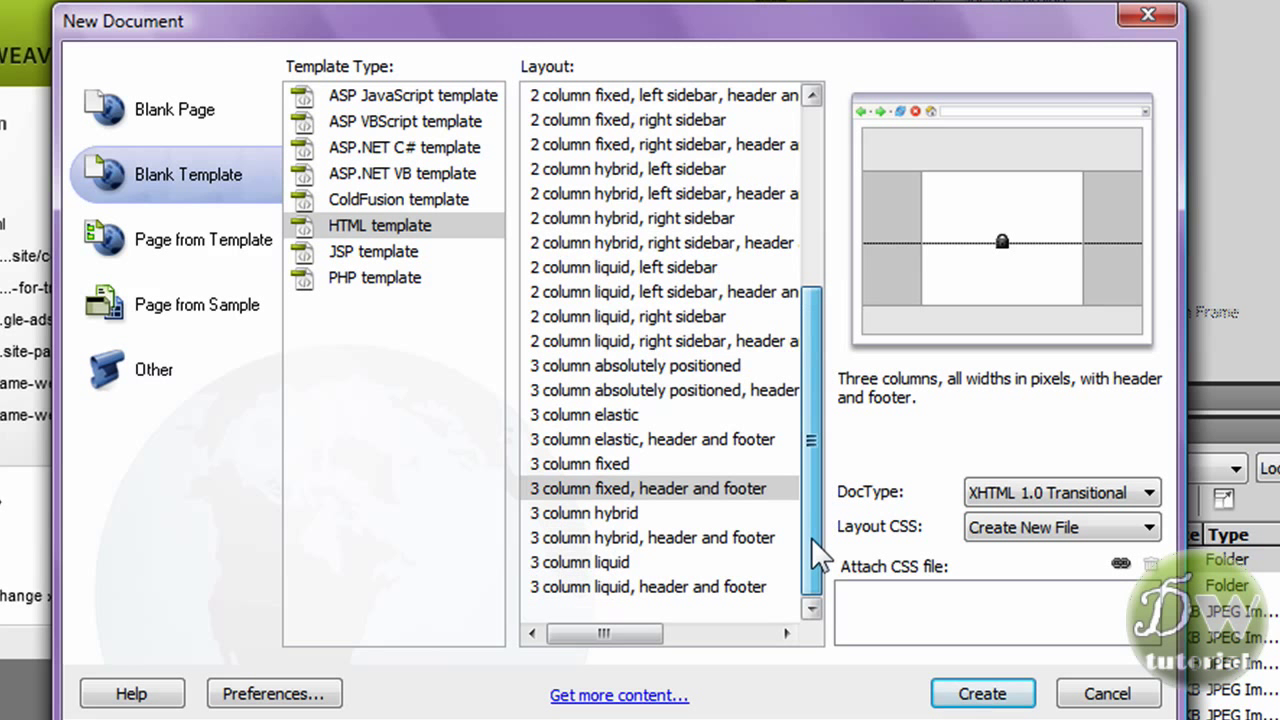
# - Create the 3-column fixed template, saving its stylesheet as main in a new css folder
pyautogui.click(648, 488)
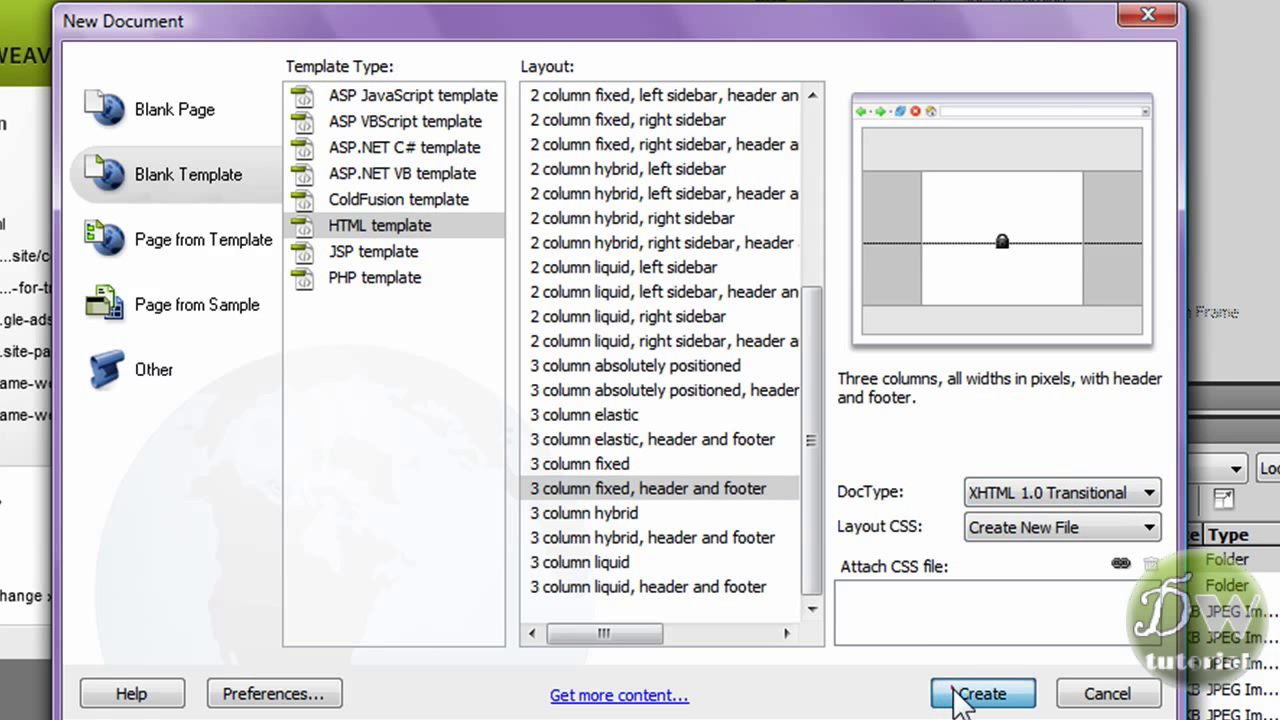
pyautogui.click(981, 693)
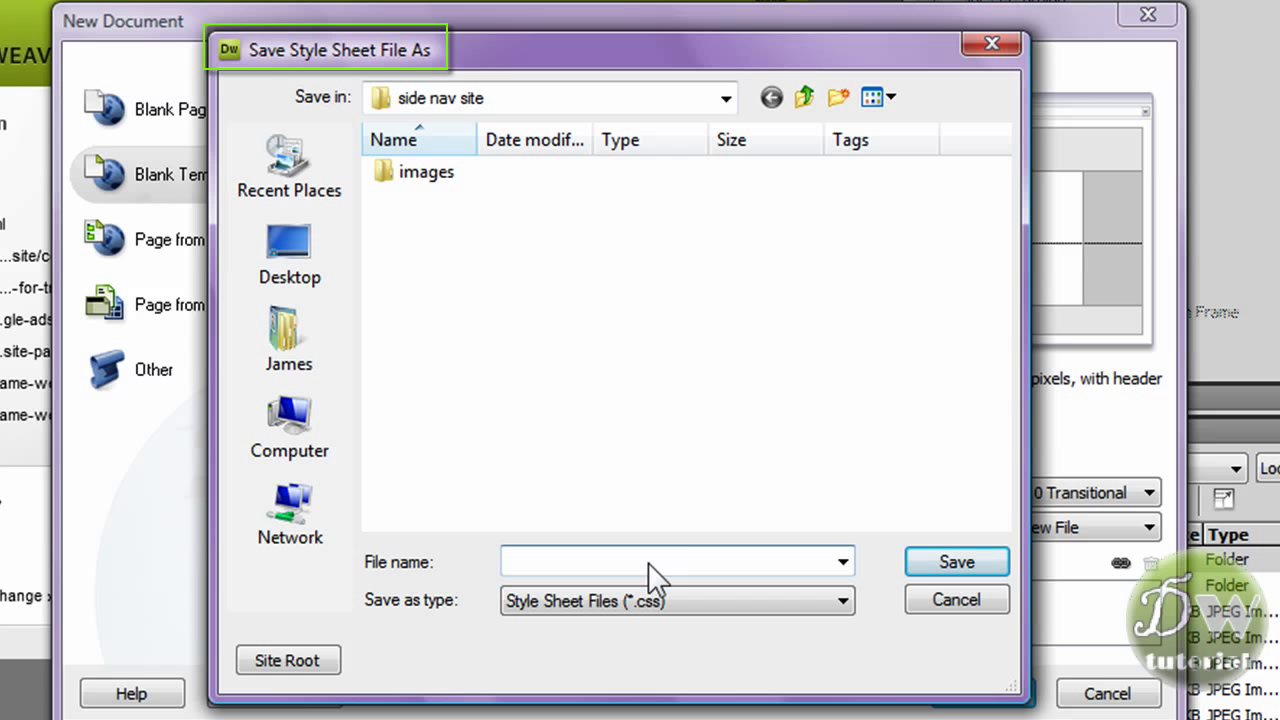
pyautogui.click(838, 97)
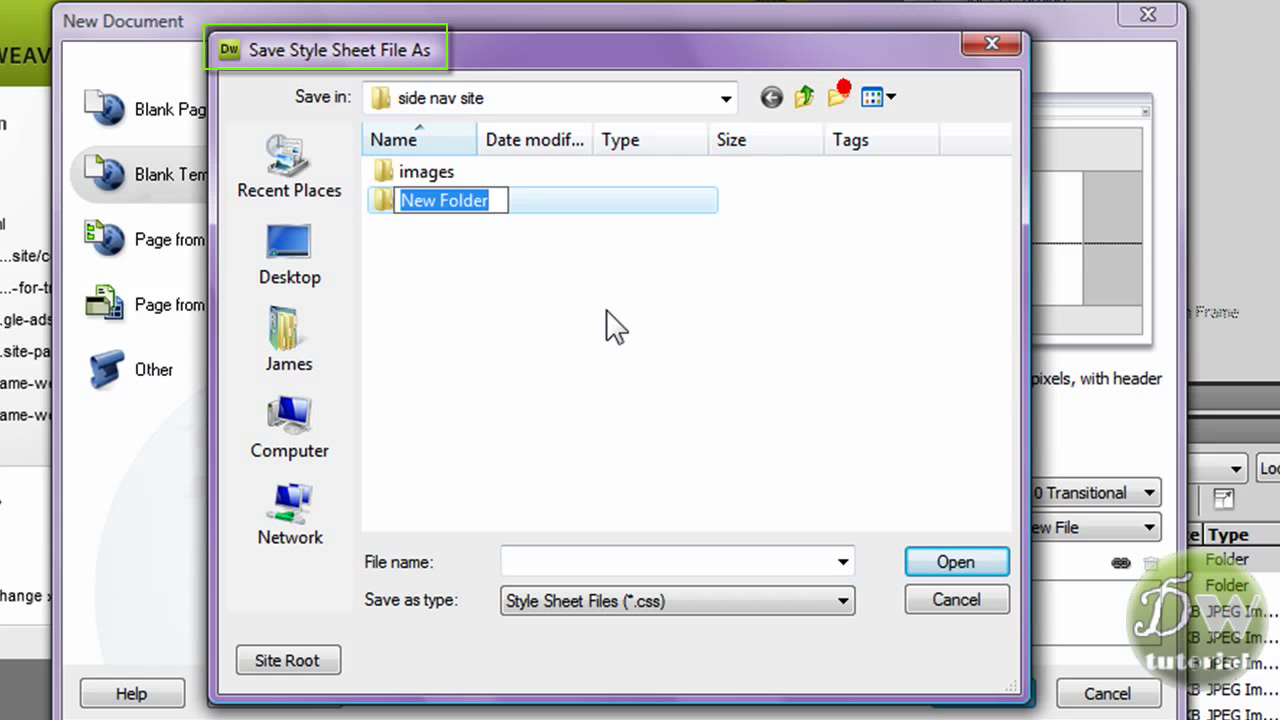
pyautogui.write('css')
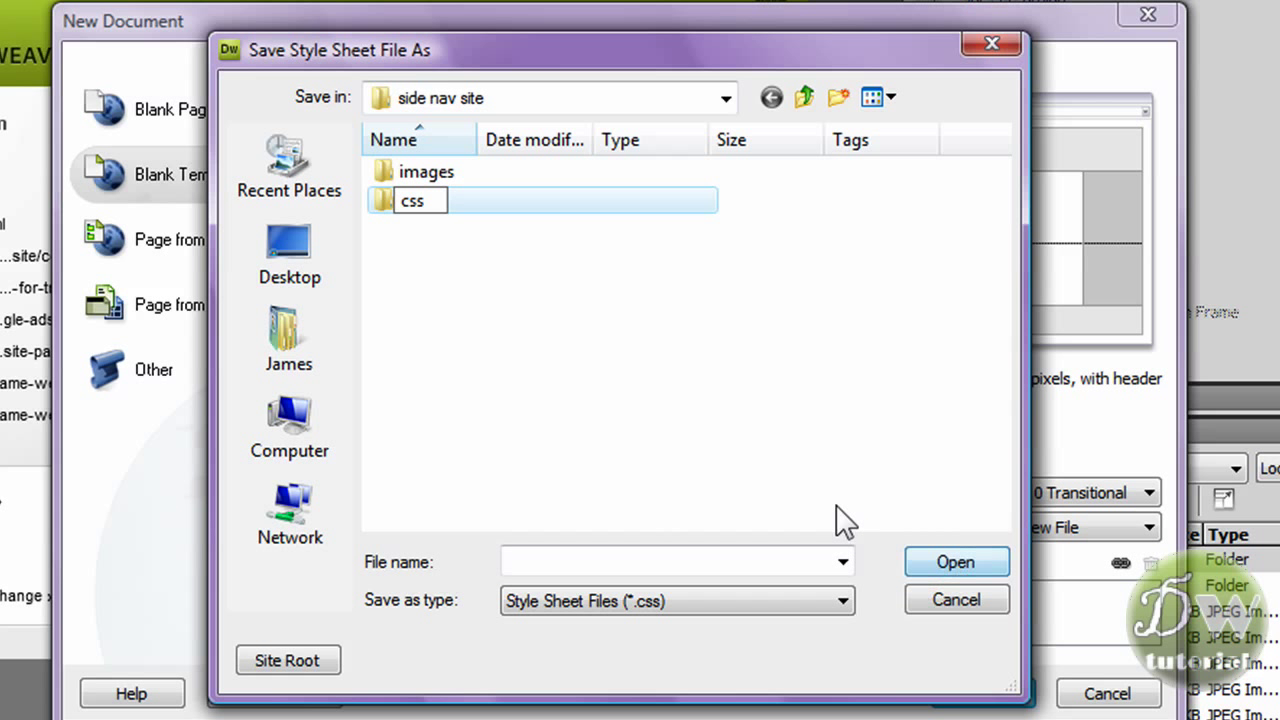
pyautogui.doubleClick(411, 200)
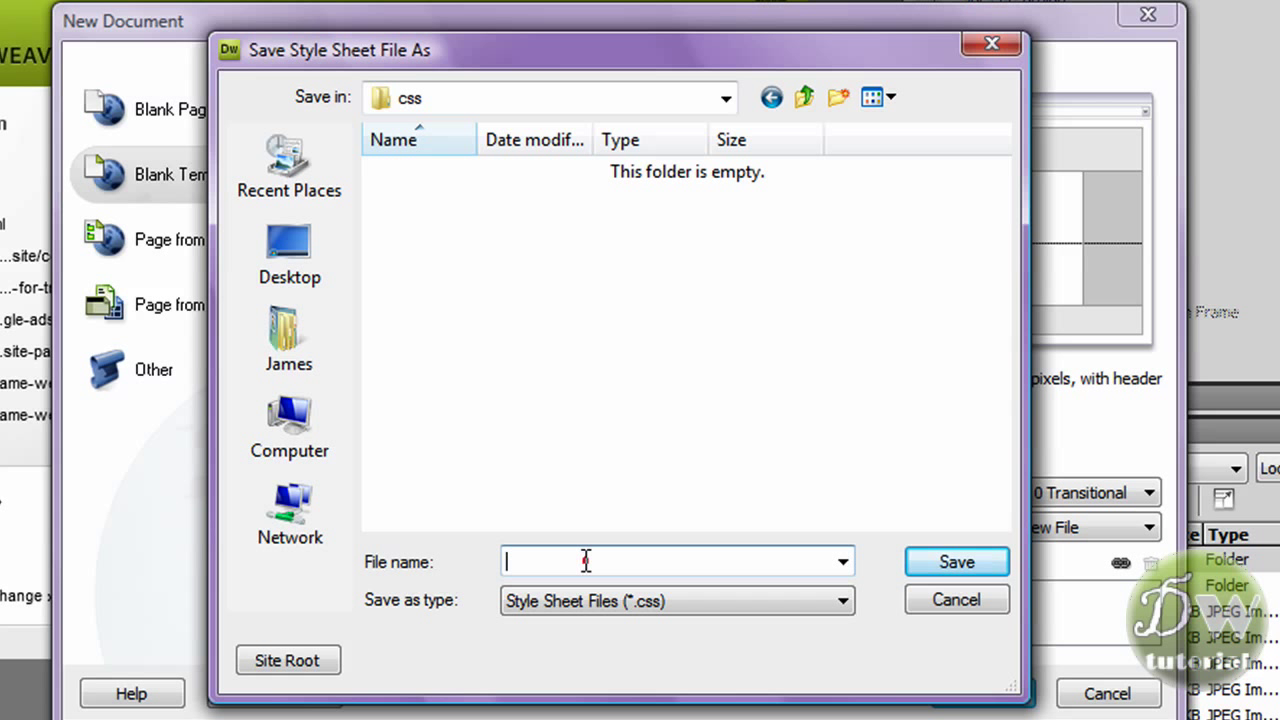
pyautogui.write('main')
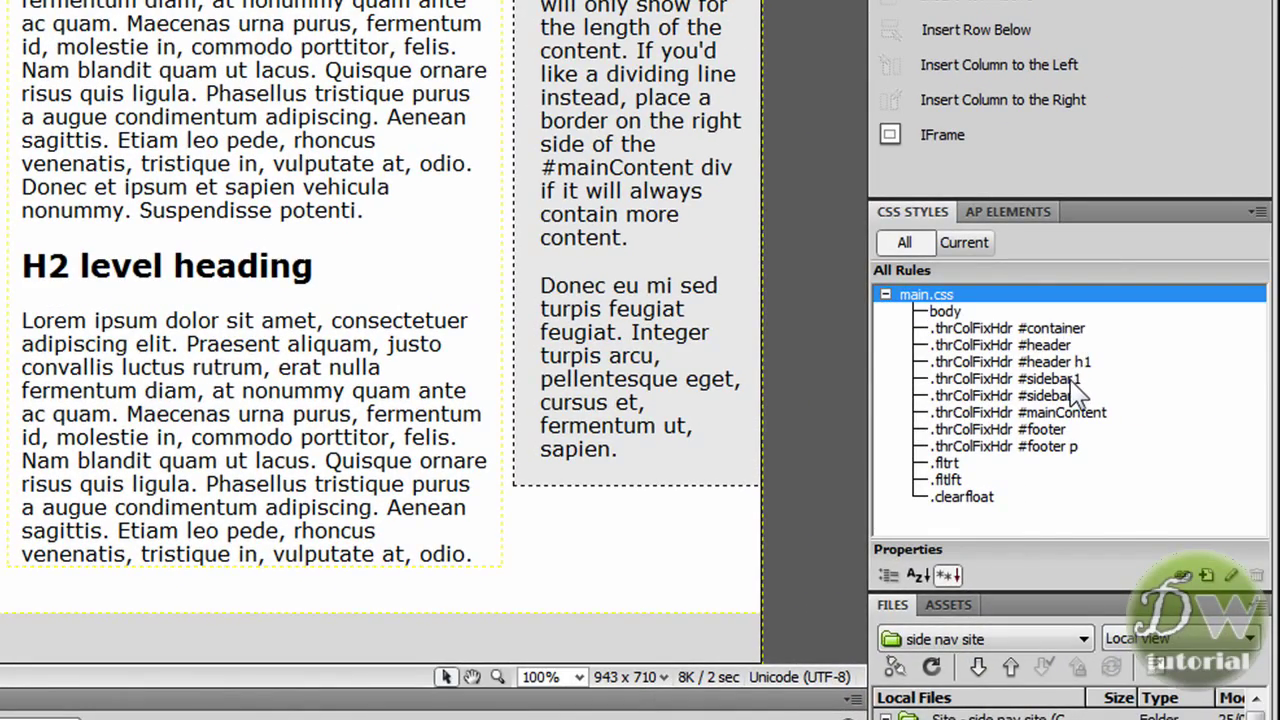
# - Set the .thrColFixHdr #sidebar1 box width to 165 px and clear the top padding
pyautogui.doubleClick(1002, 378)
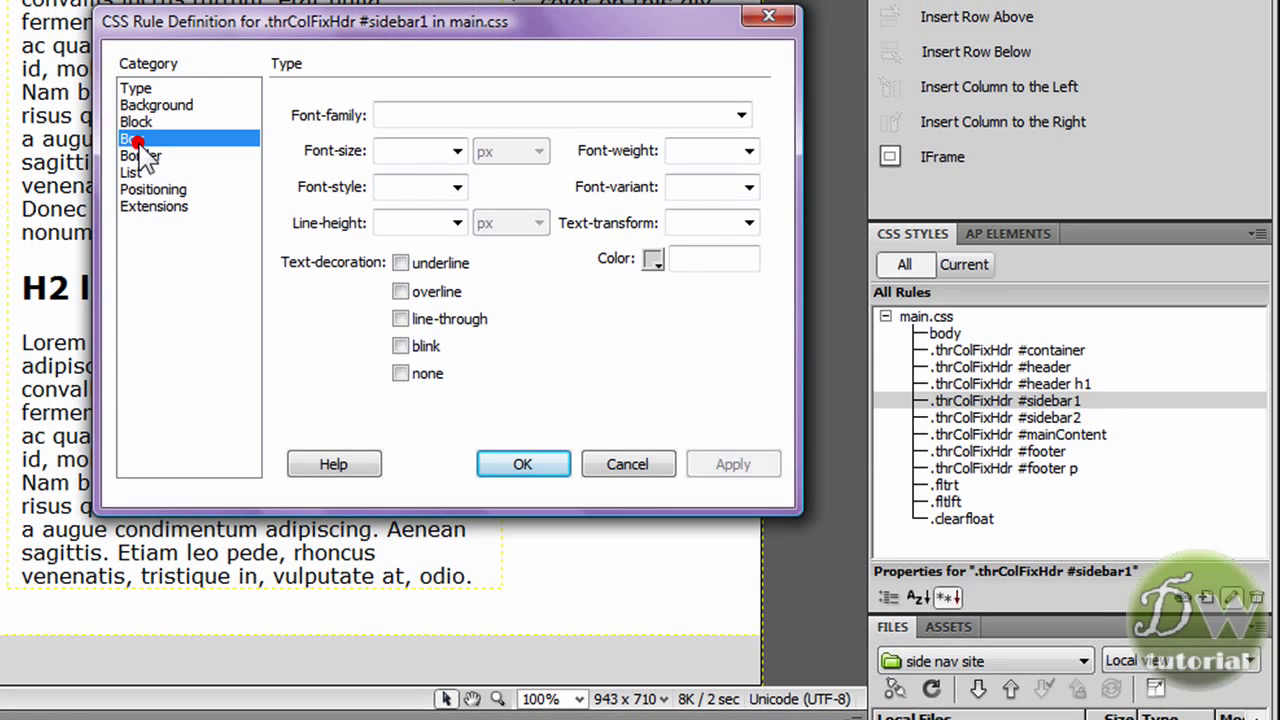
pyautogui.click(132, 138)
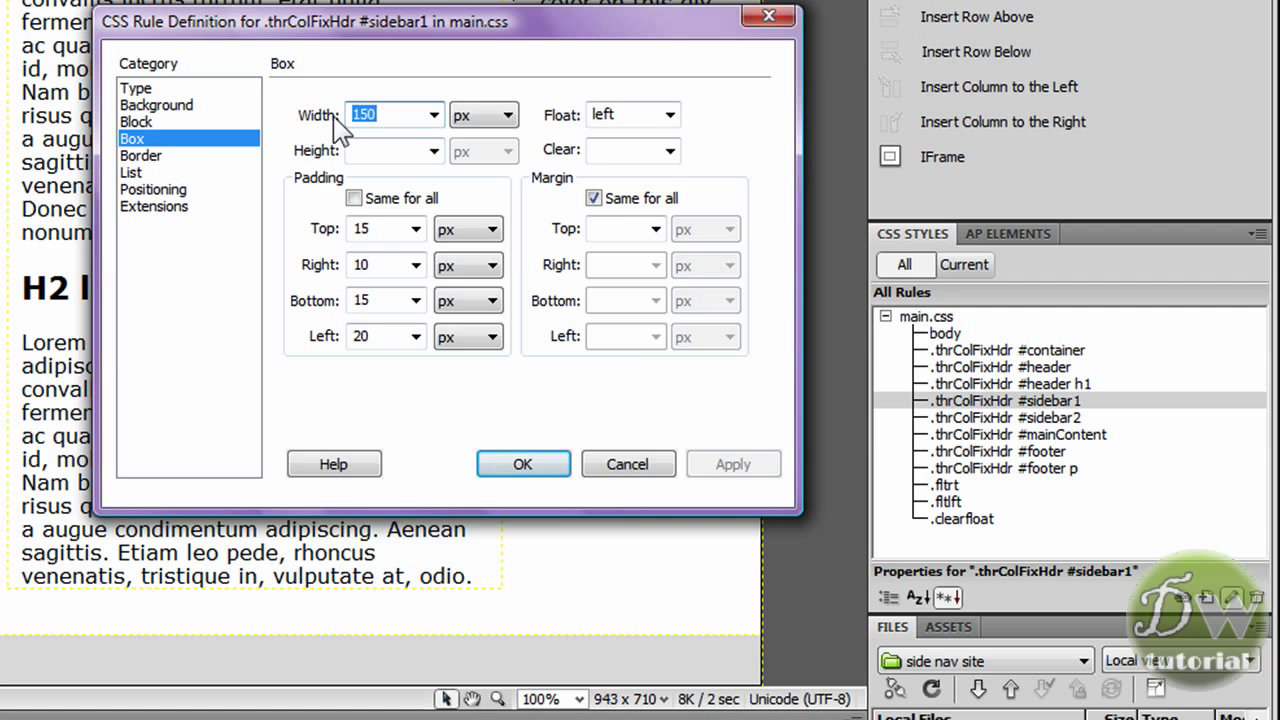
pyautogui.write('1')
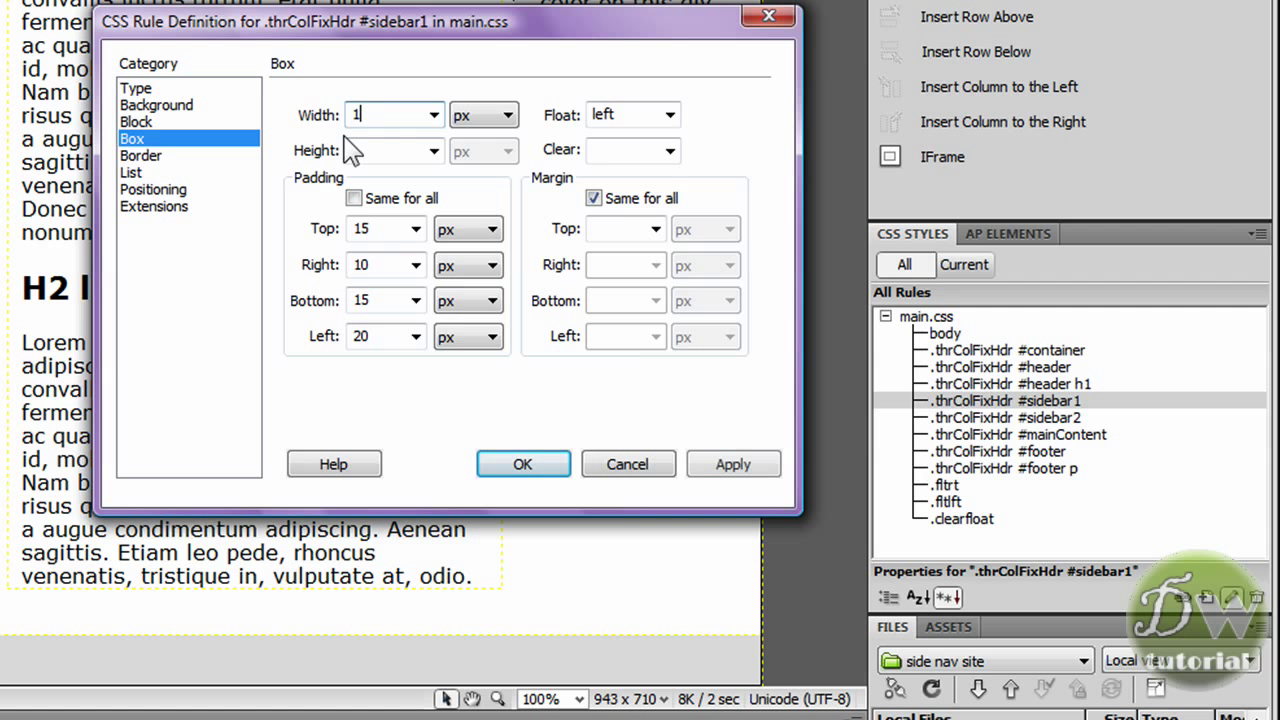
pyautogui.write('65')
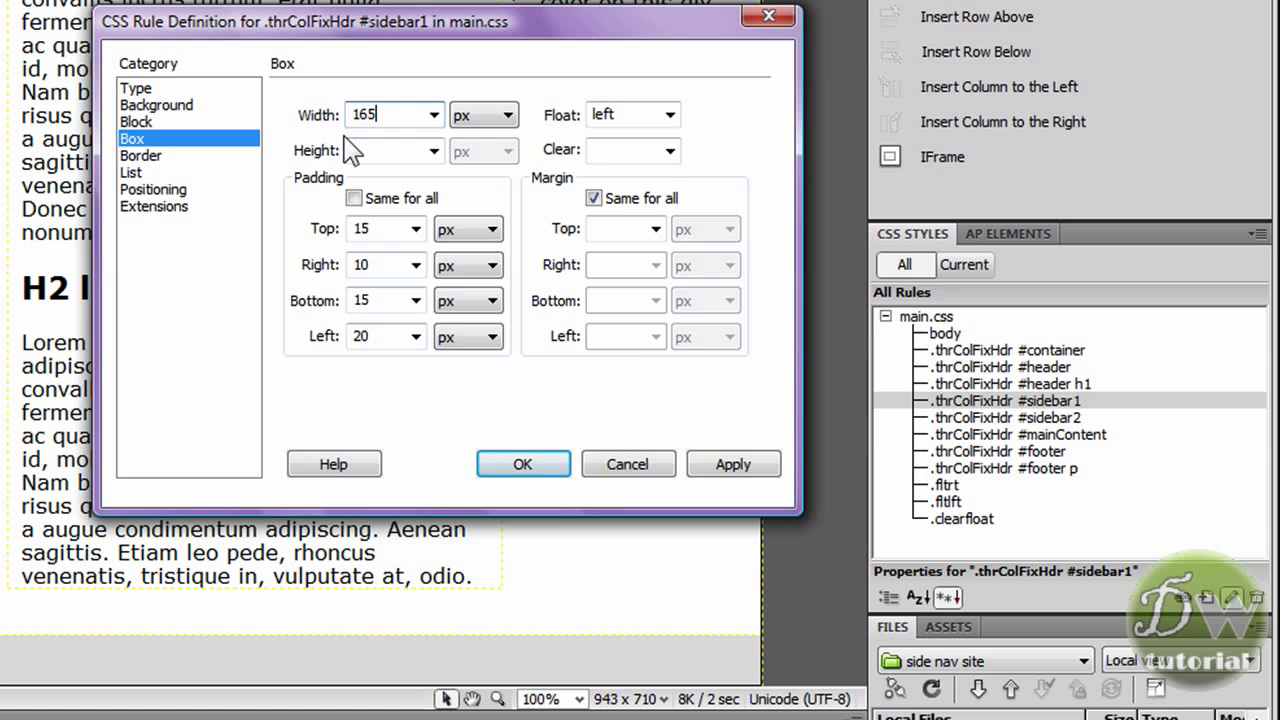
pyautogui.click(390, 151)
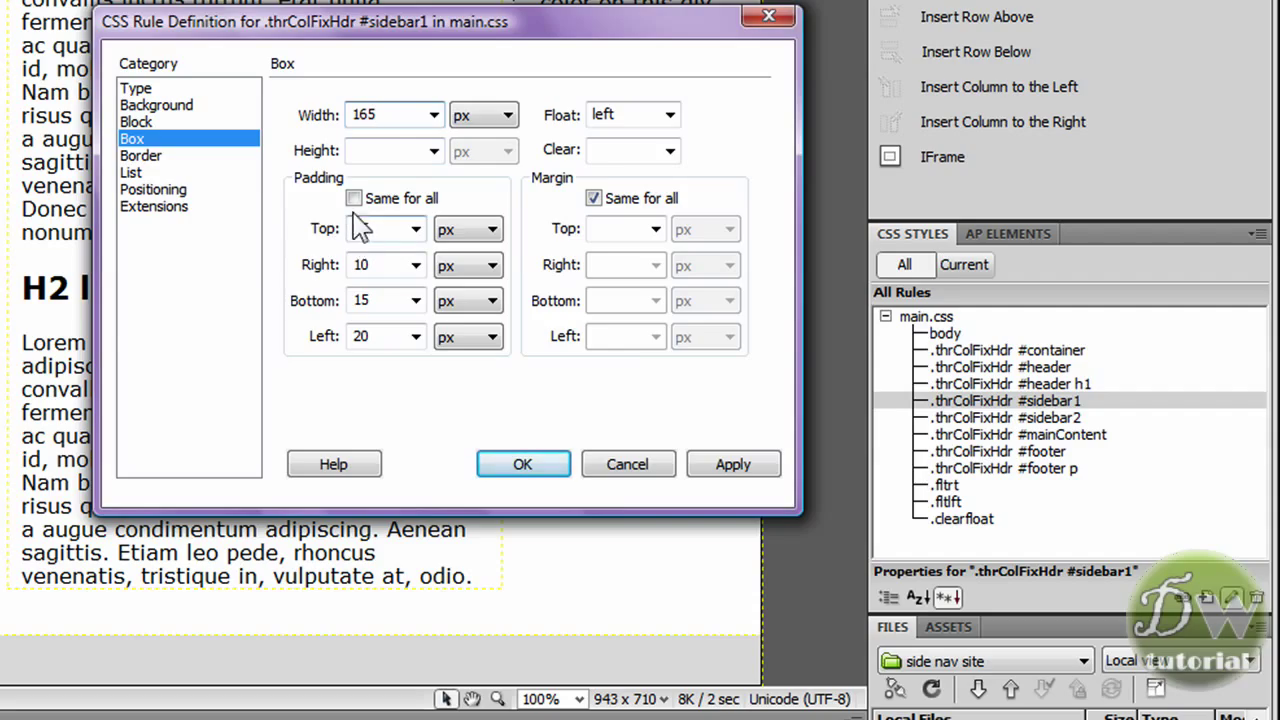
# - Give sidebar1 0 padding on all sides and 0 margins, apply, and confirm
pyautogui.click(354, 198)
pyautogui.write('0')
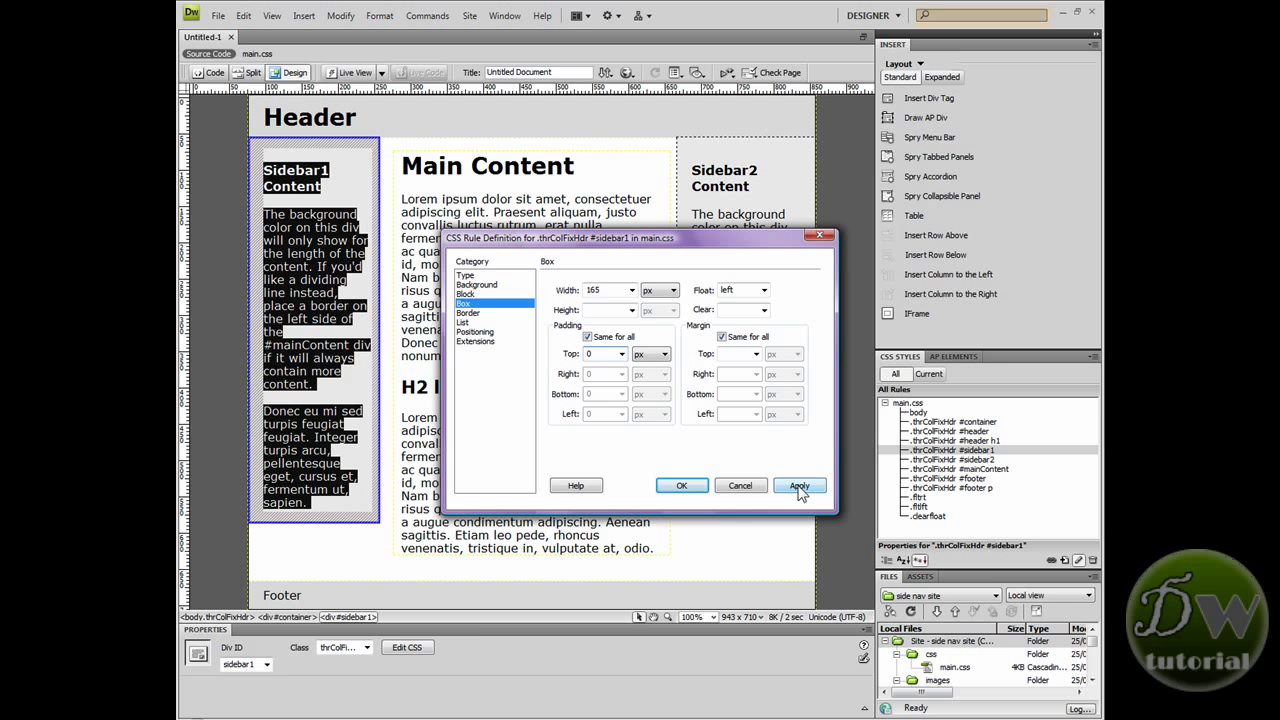
pyautogui.click(799, 486)
pyautogui.write('0')
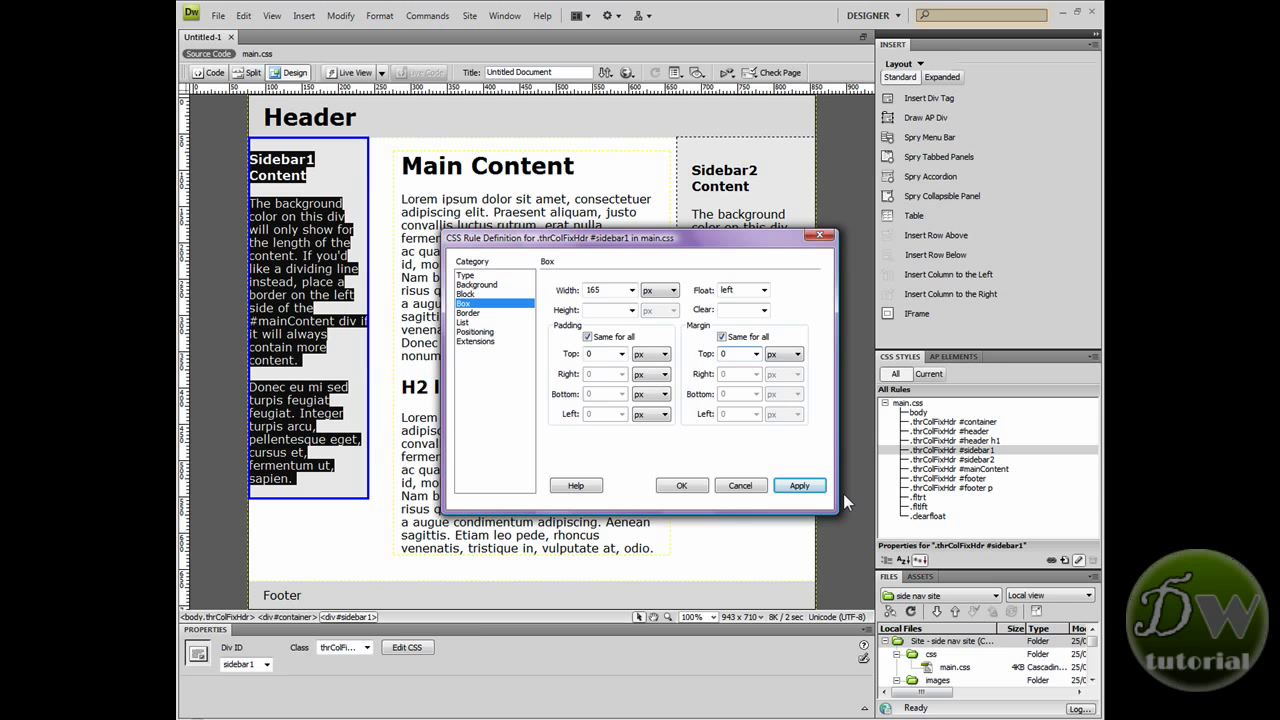
pyautogui.click(798, 485)
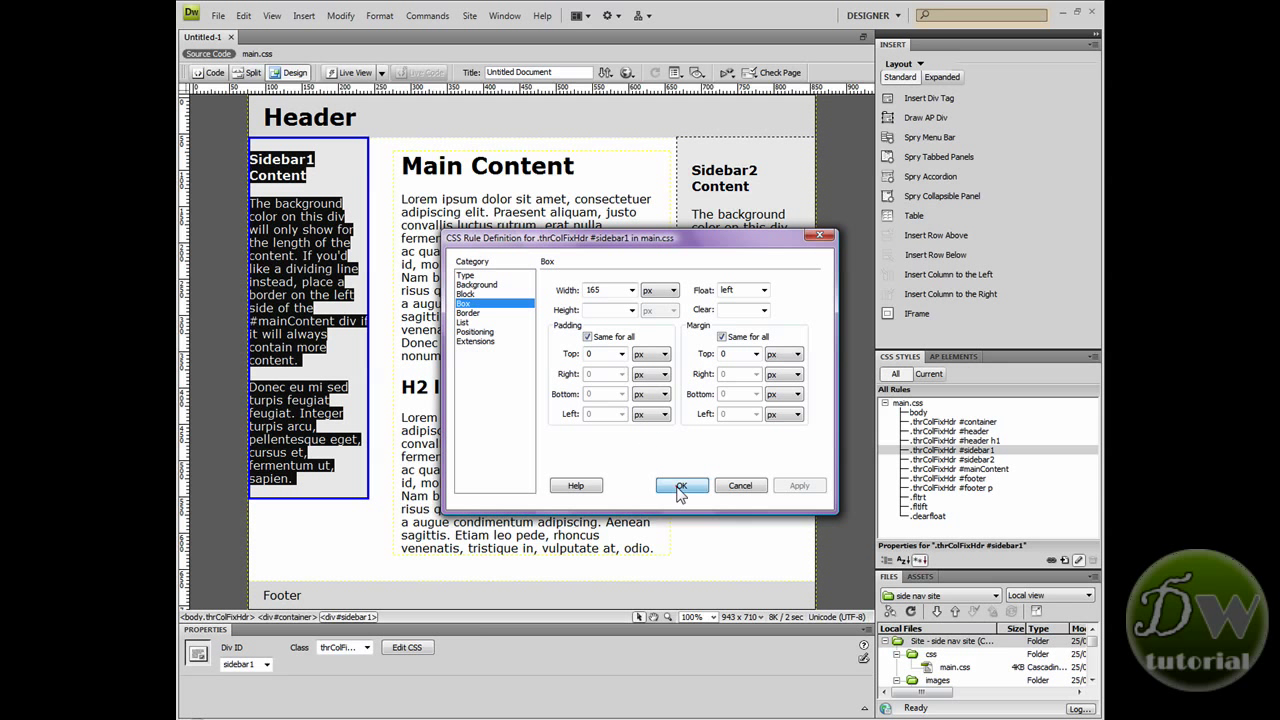
pyautogui.click(682, 485)
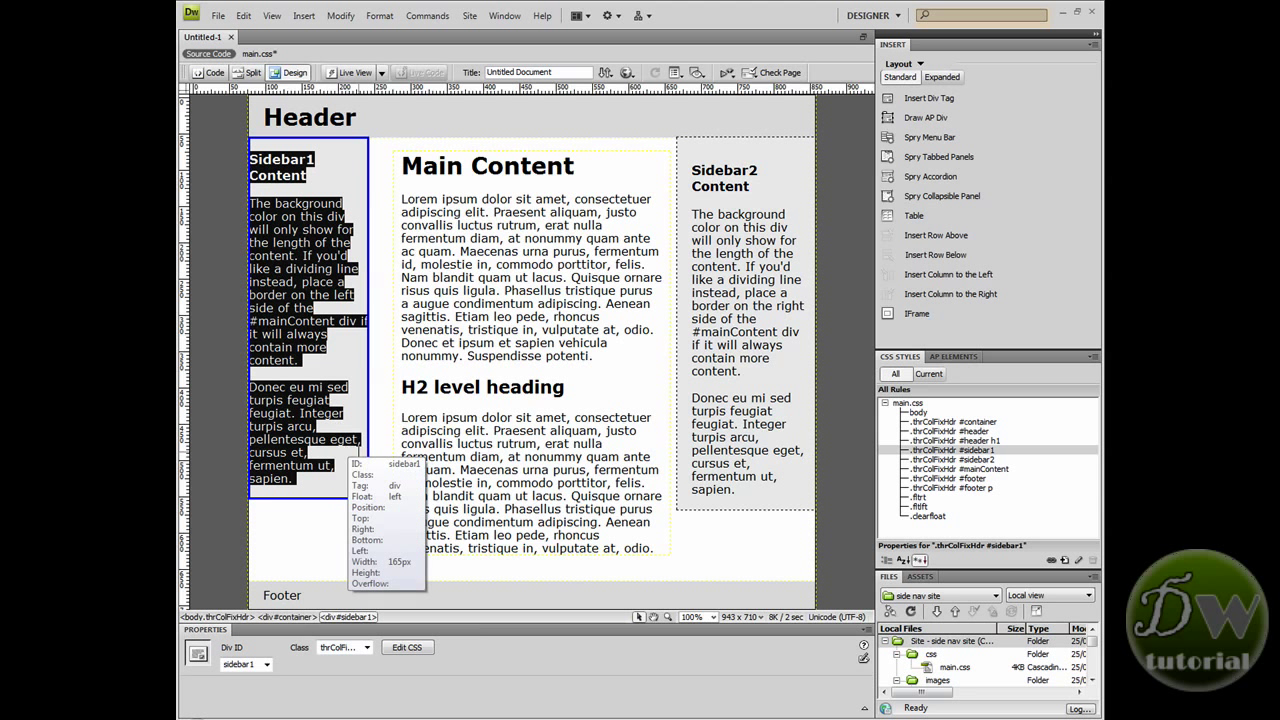
pyautogui.moveTo(340, 458)
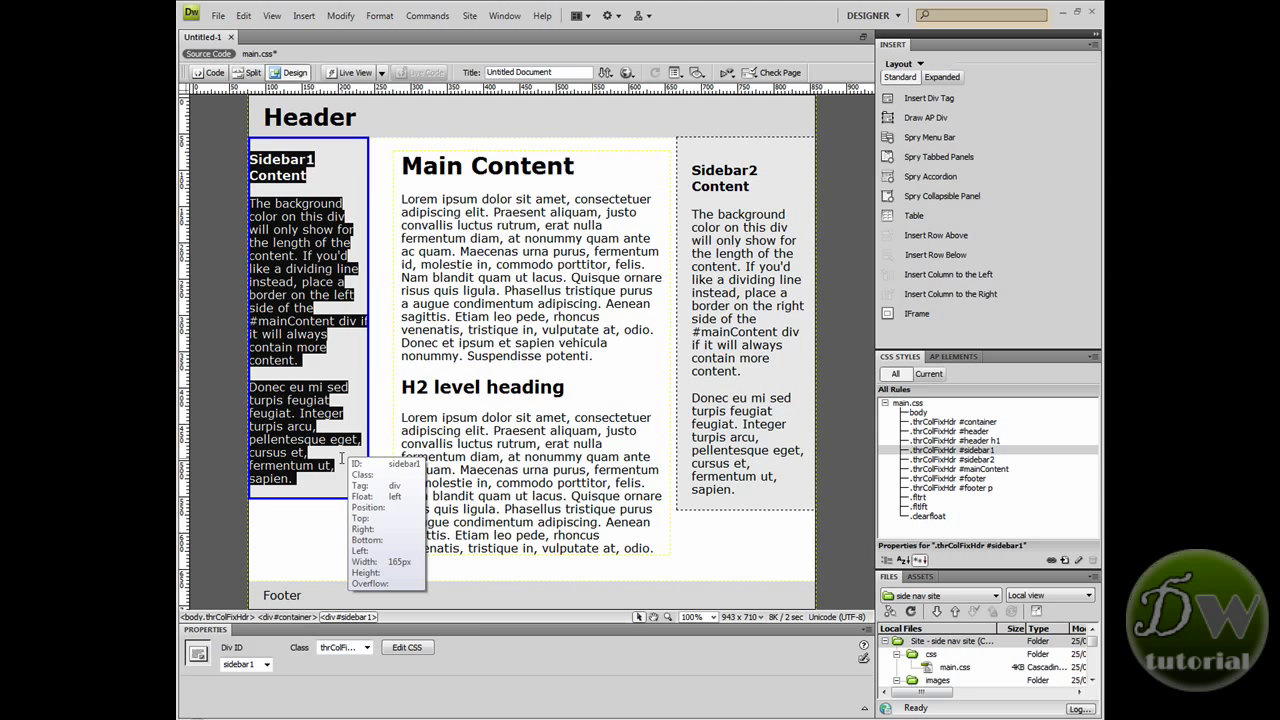